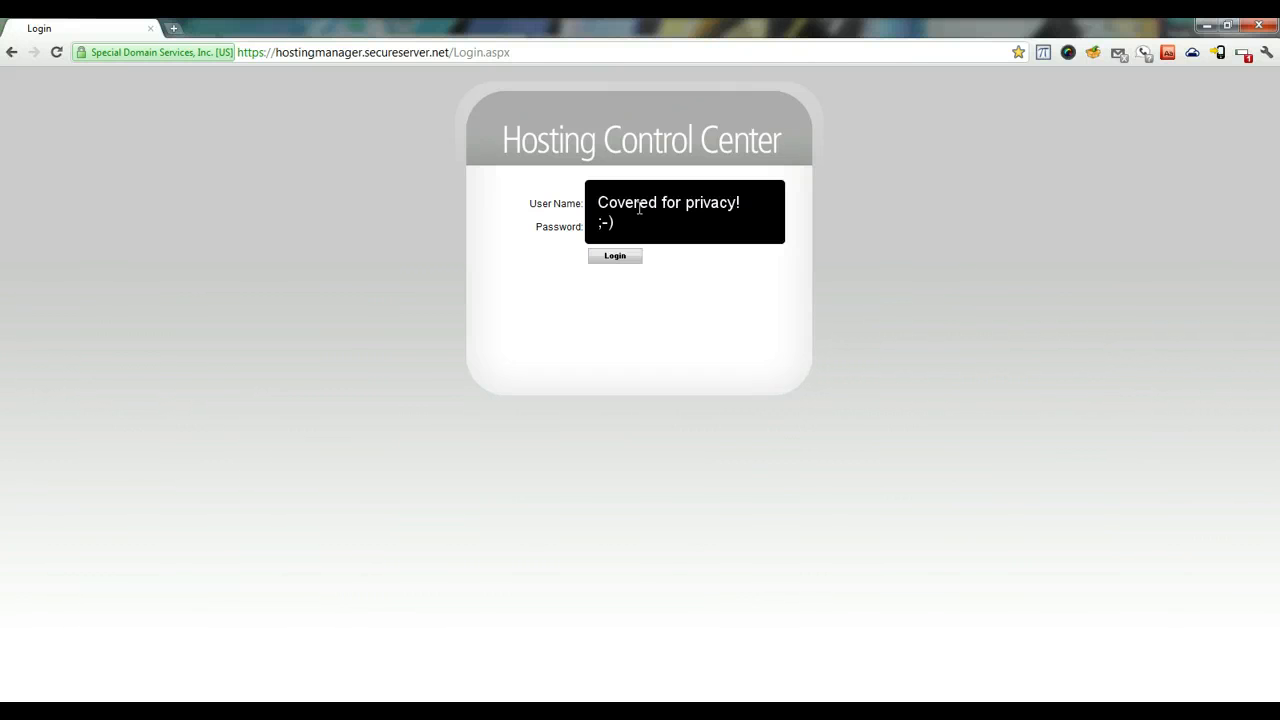
Sign in to the Hosting Control Center so the Account List shows trypbo.com
{"action": "left_click", "coordinate": [614, 256]}
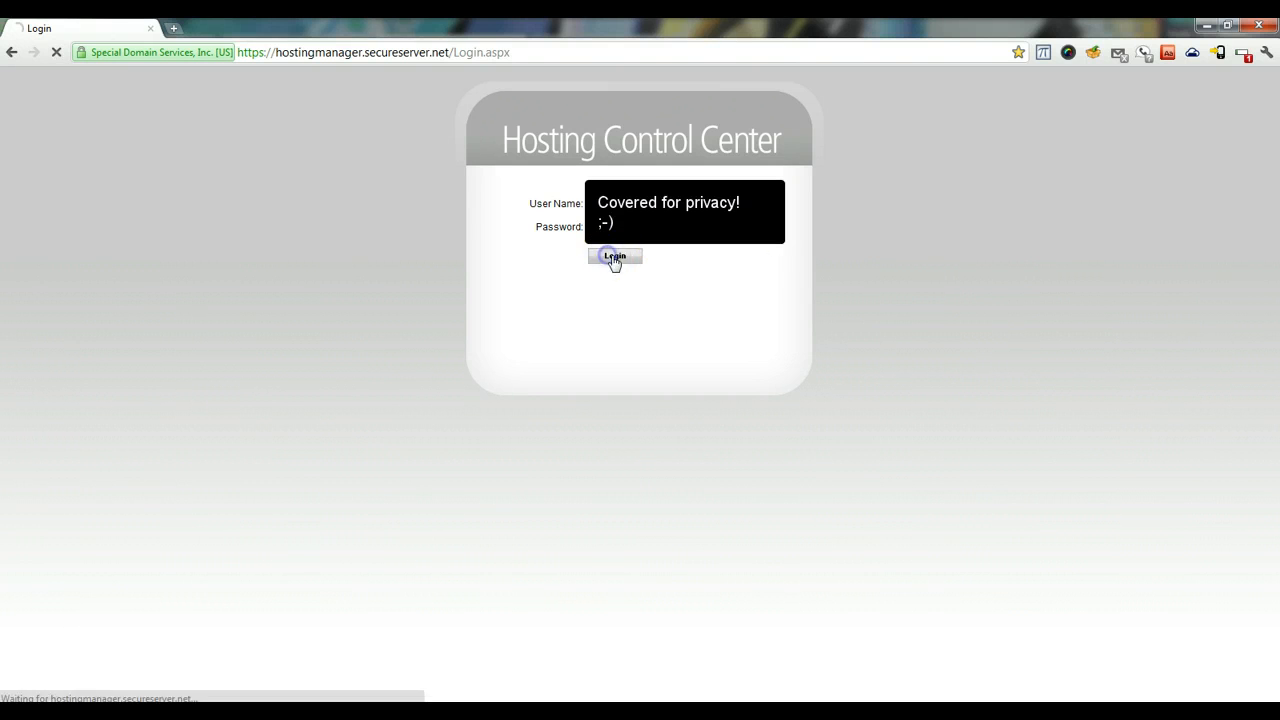
{"action": "left_click", "coordinate": [614, 258]}
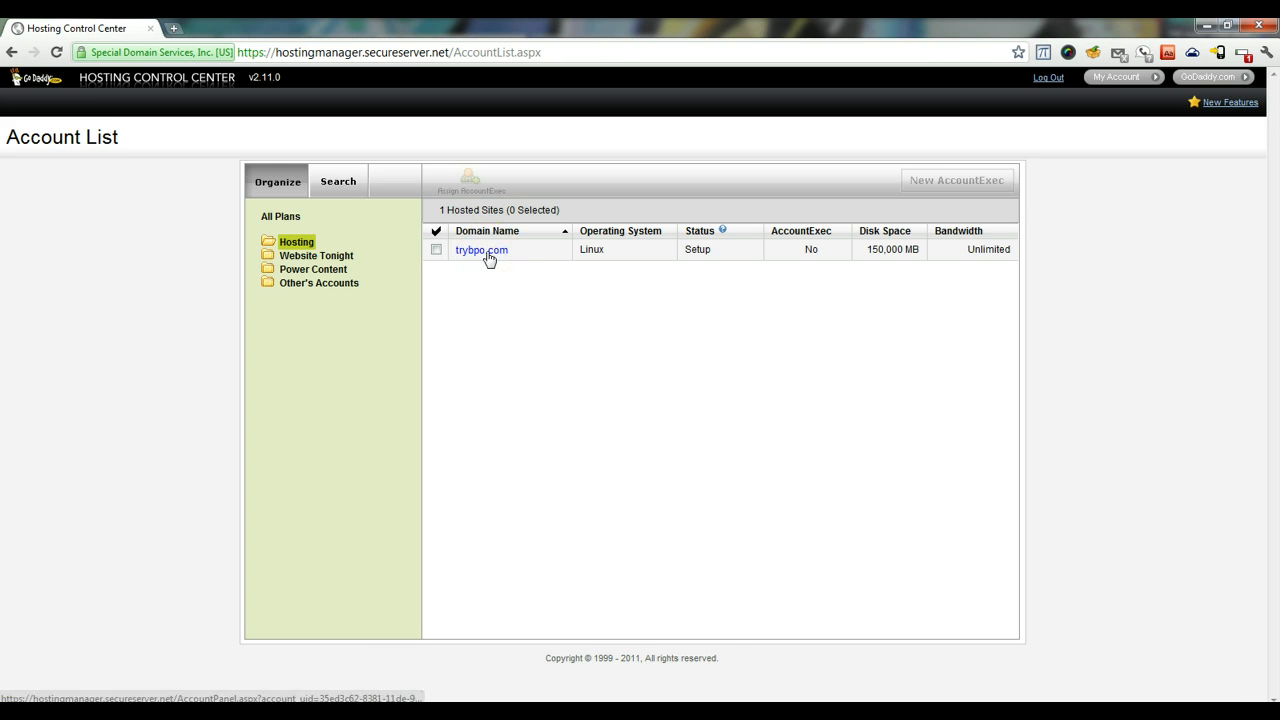
Enter the trypbo.com hosting dashboard and head to its MySQL databases via the Databases menu
{"action": "left_click", "coordinate": [480, 248]}
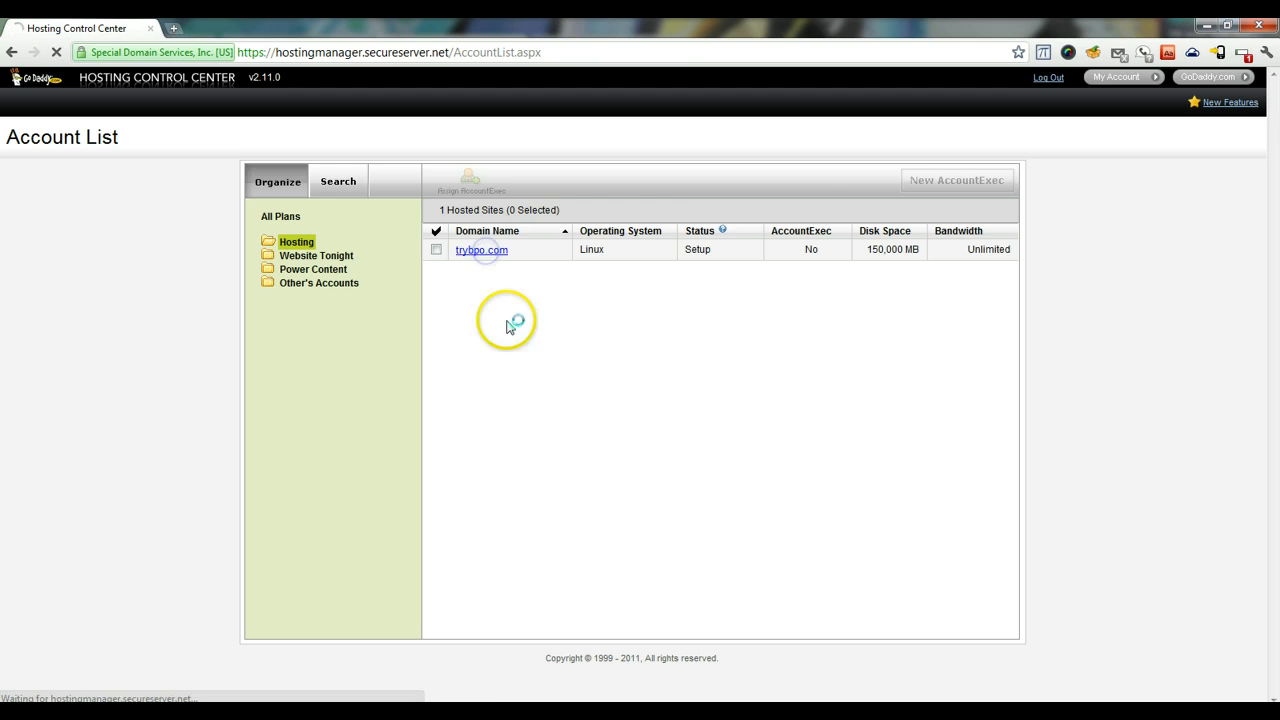
{"action": "left_click", "coordinate": [480, 248]}
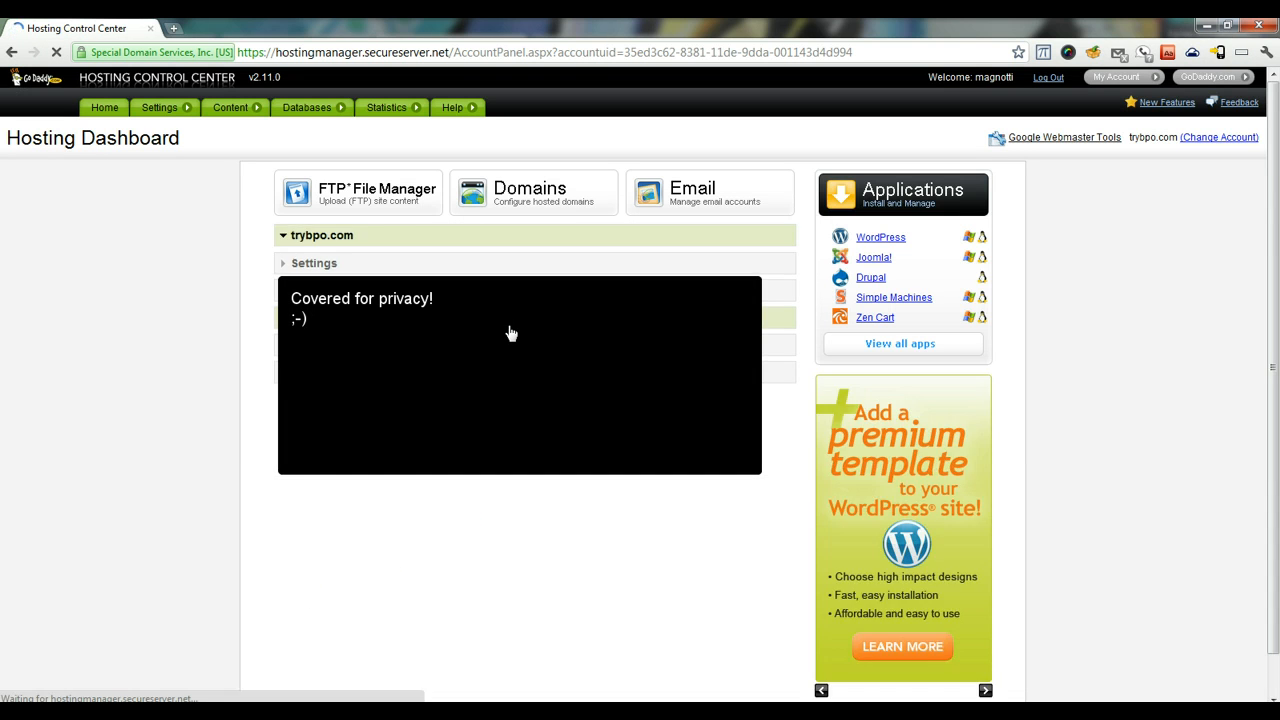
{"action": "left_click", "coordinate": [308, 108]}
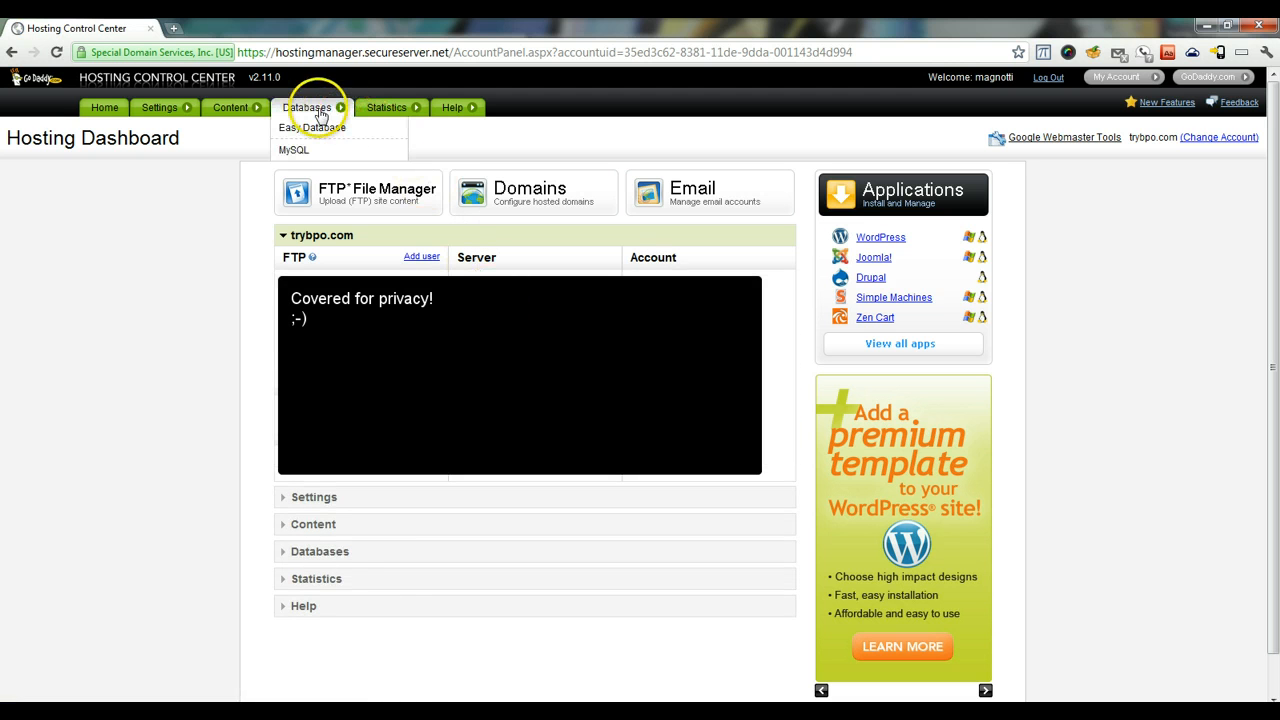
{"action": "mouse_move", "coordinate": [292, 150]}
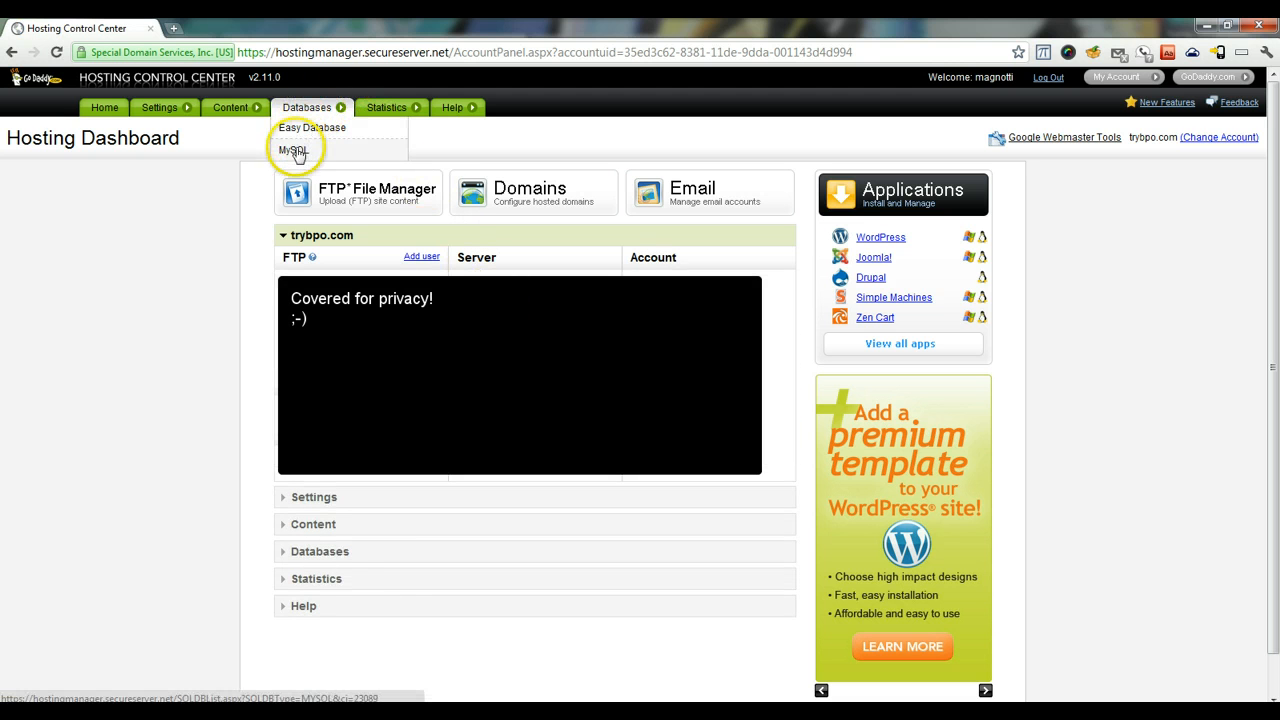
{"action": "left_click", "coordinate": [292, 150]}
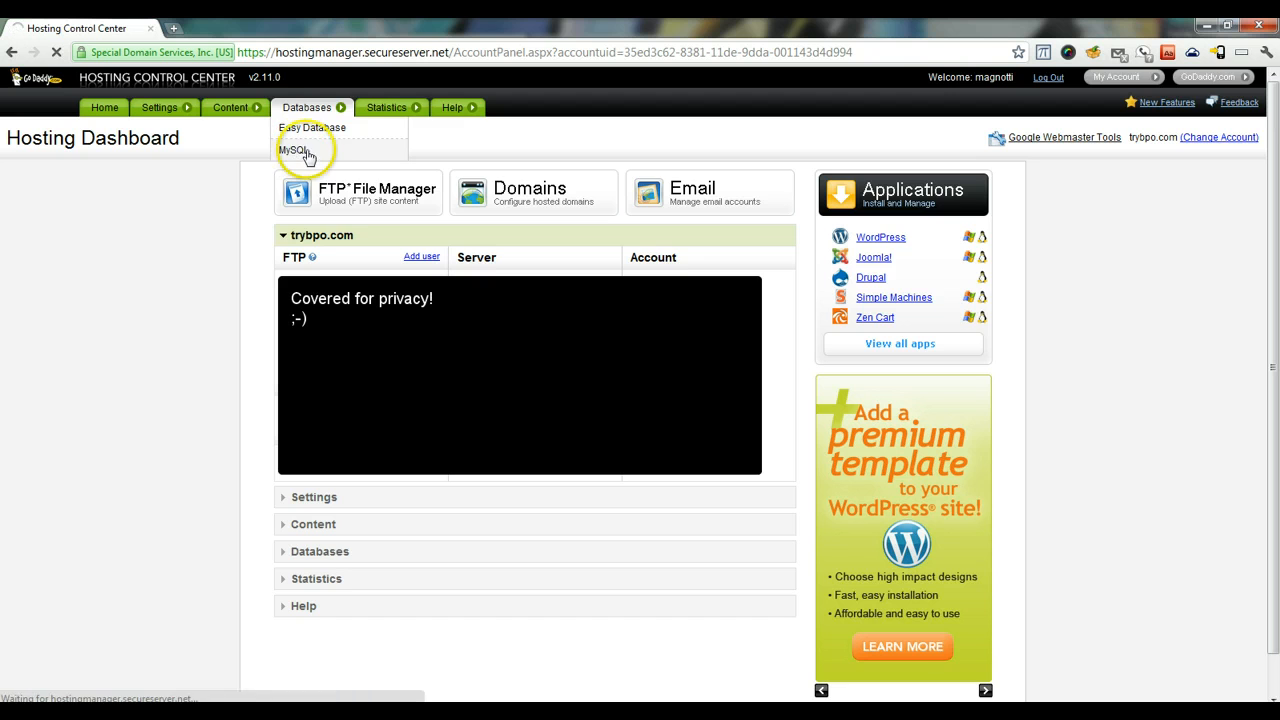
From the MySQL list of five databases, start creating a new MySQL database
{"action": "left_click", "coordinate": [292, 148]}
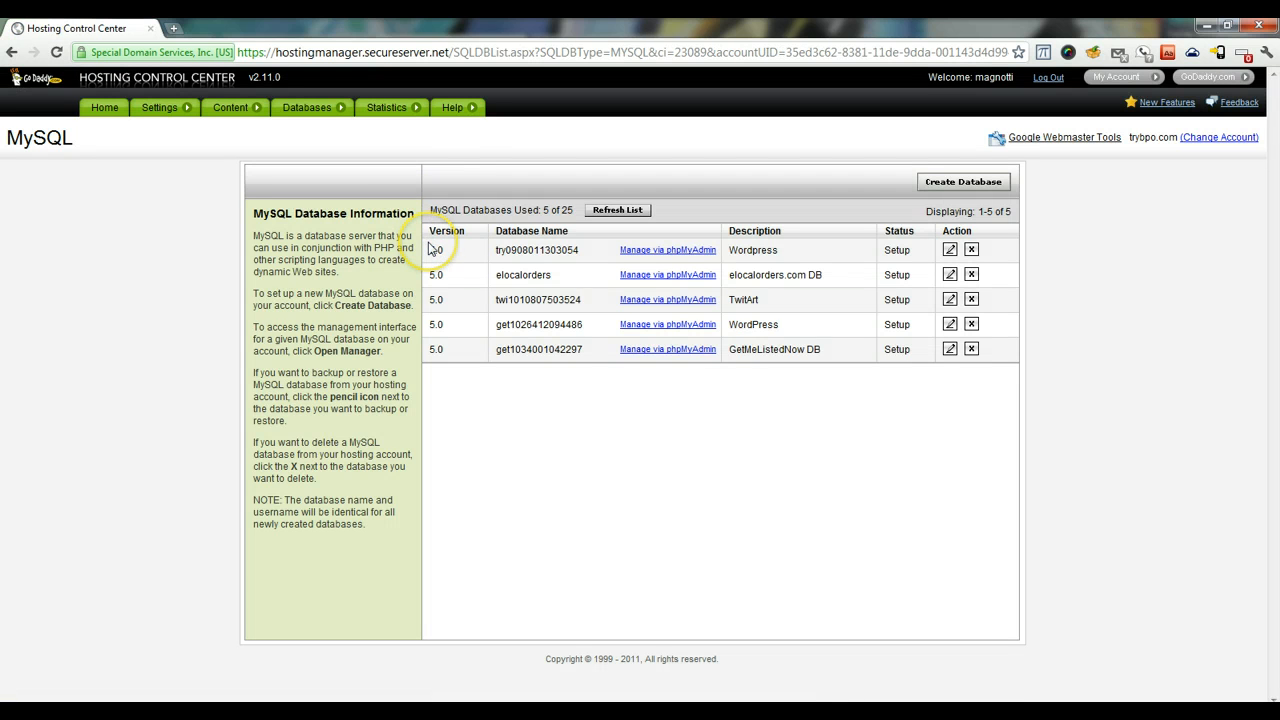
{"action": "mouse_move", "coordinate": [692, 250]}
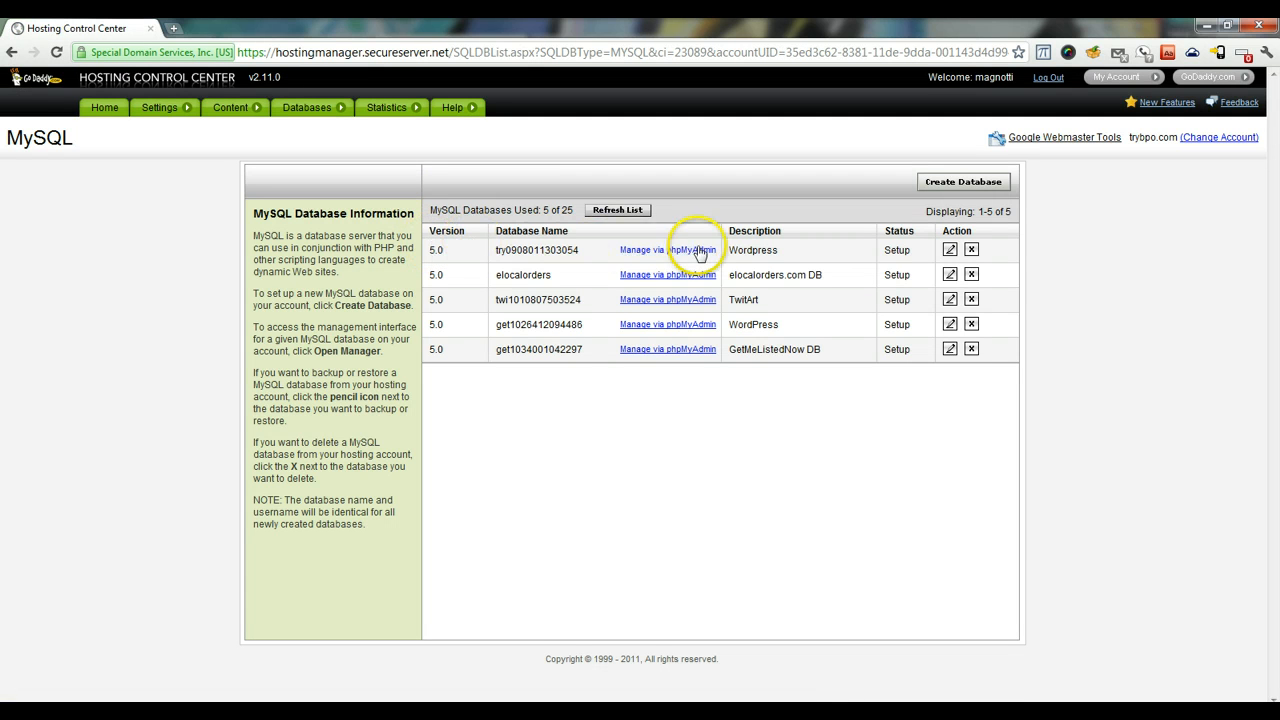
{"action": "mouse_move", "coordinate": [624, 264]}
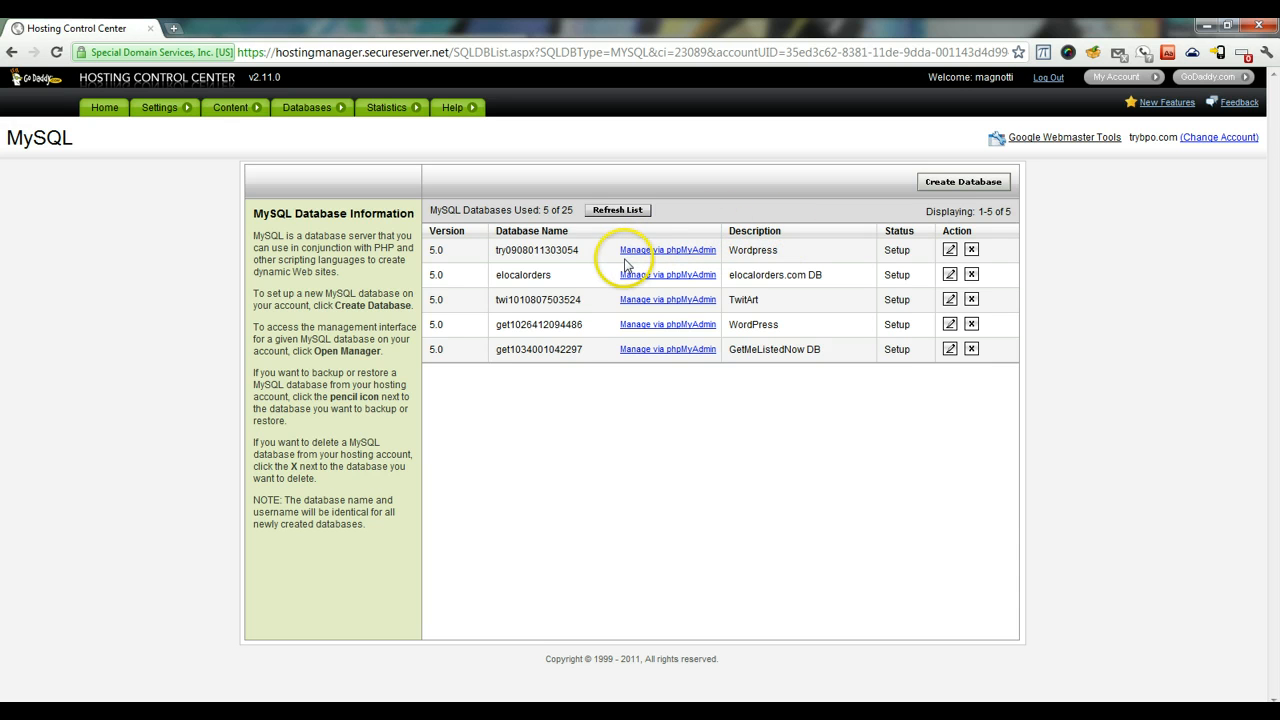
{"action": "mouse_move", "coordinate": [964, 182]}
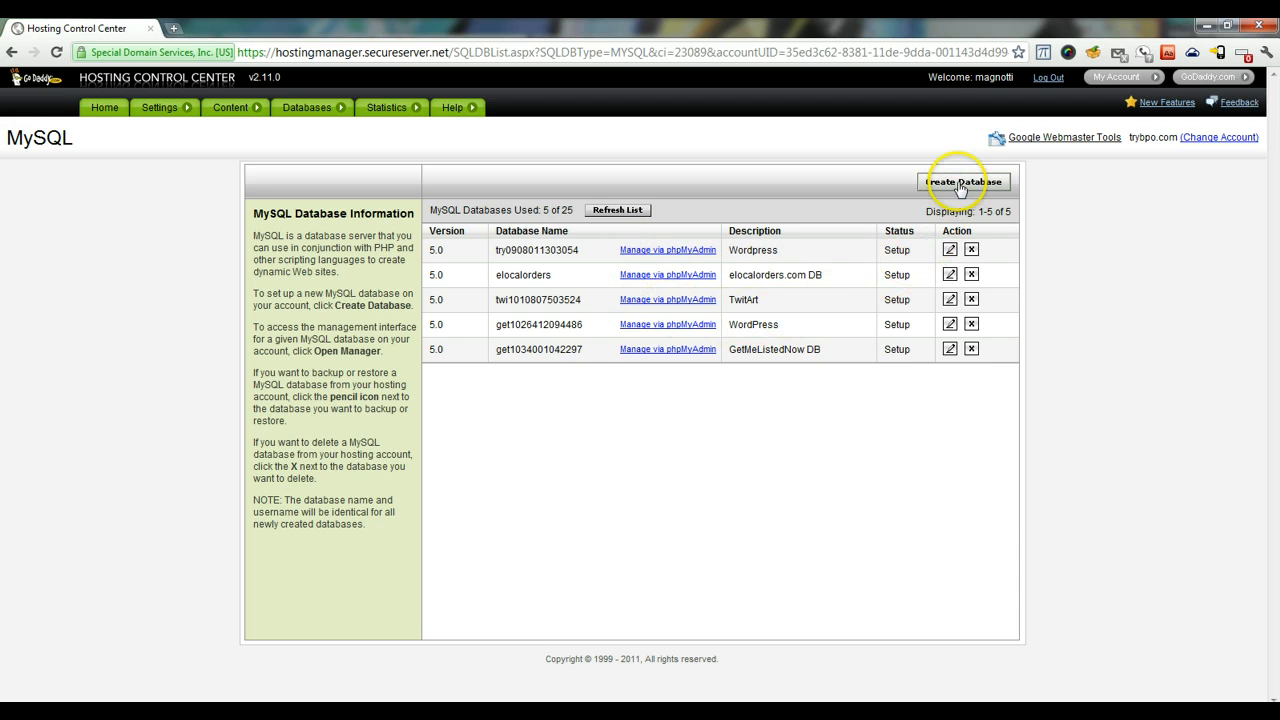
{"action": "left_click", "coordinate": [964, 182]}
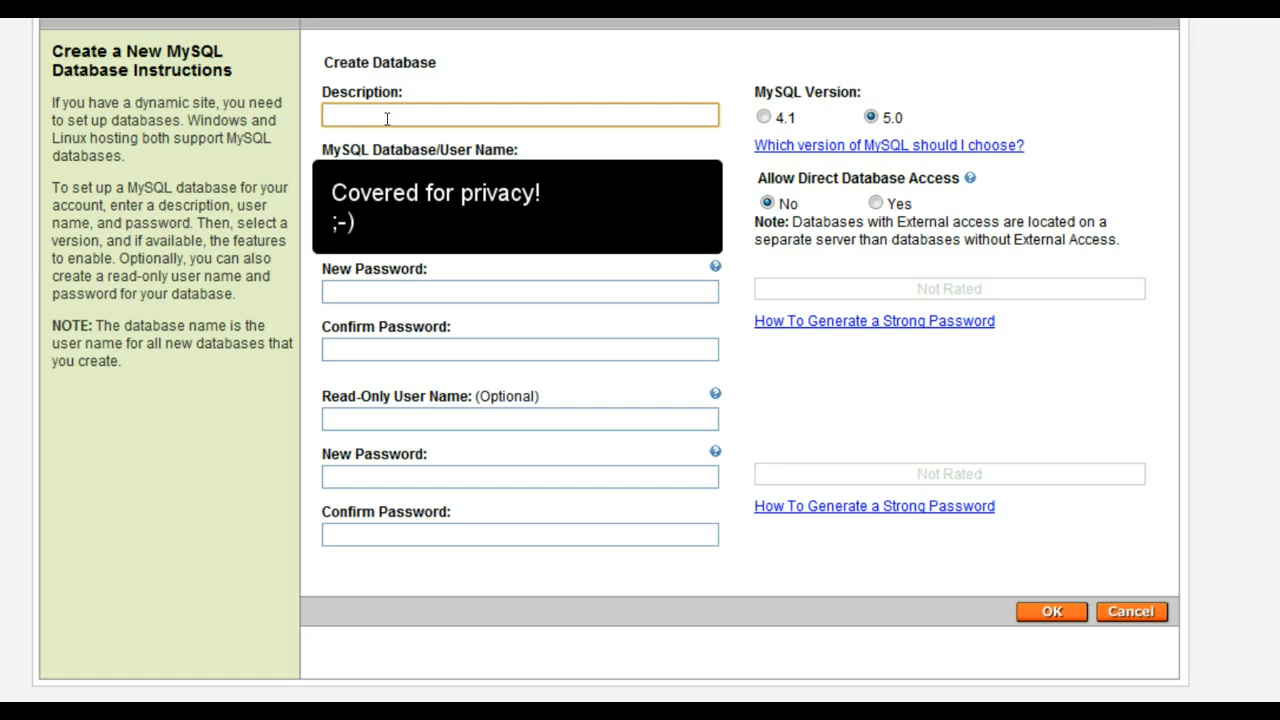
{"action": "type", "text": "AdSense"}
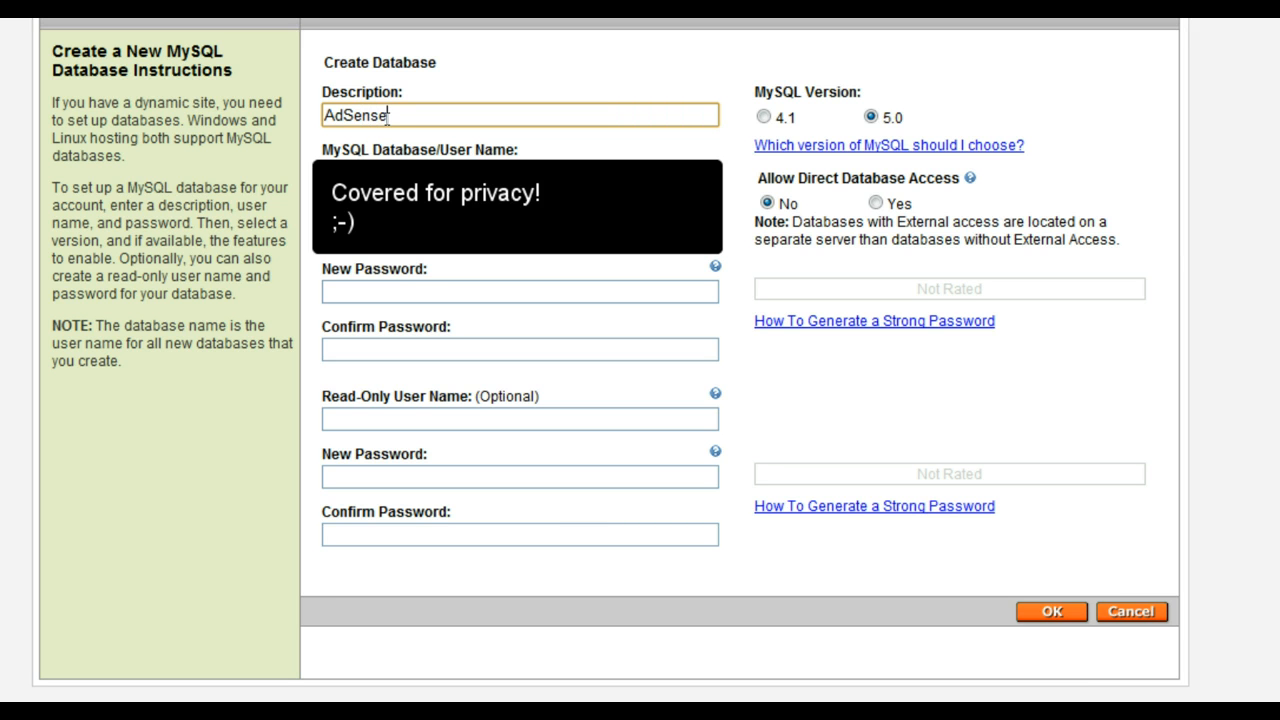
{"action": "type", "text": "Fi"}
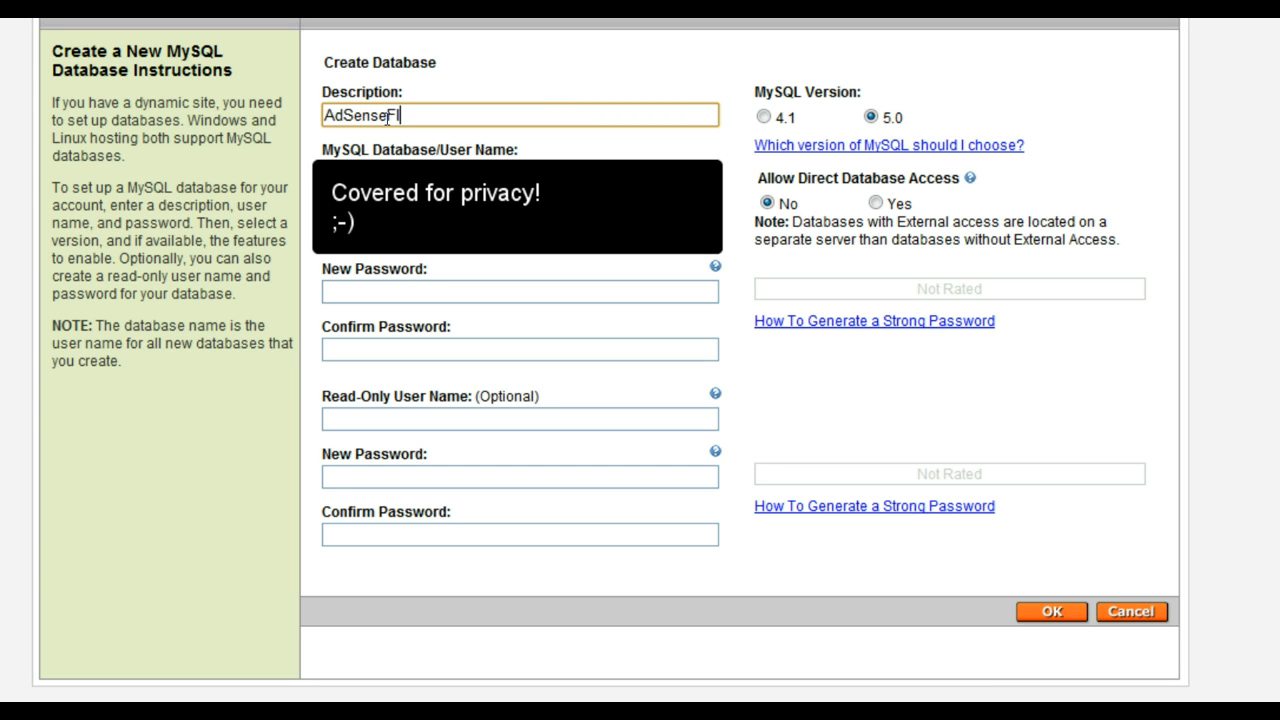
{"action": "type", "text": "ipper"}
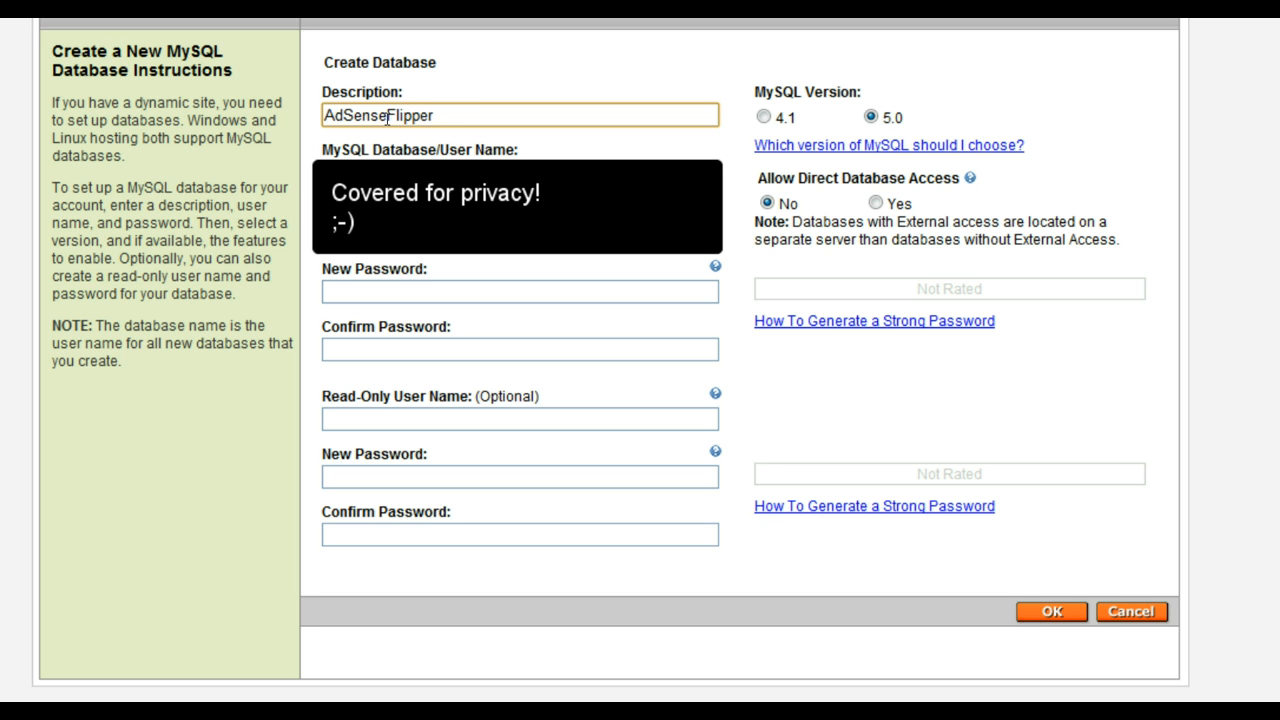
{"action": "type", "text": "s.com"}
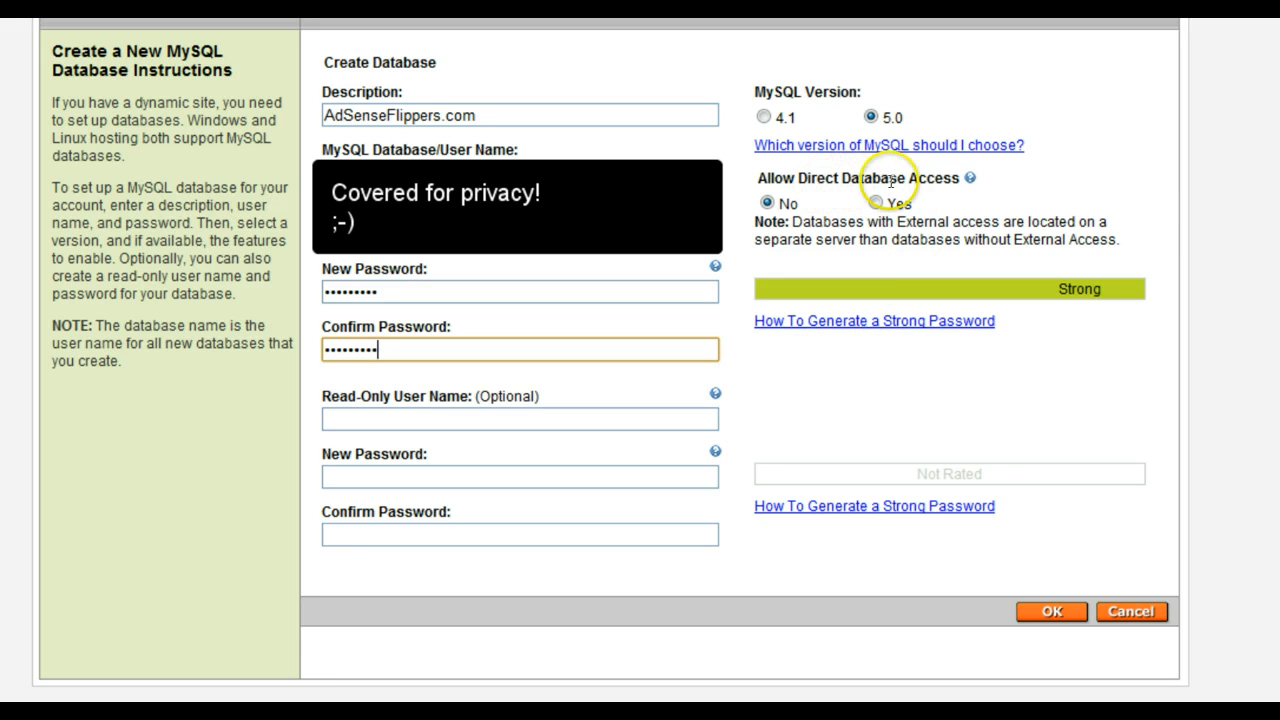
{"action": "left_click", "coordinate": [872, 204]}
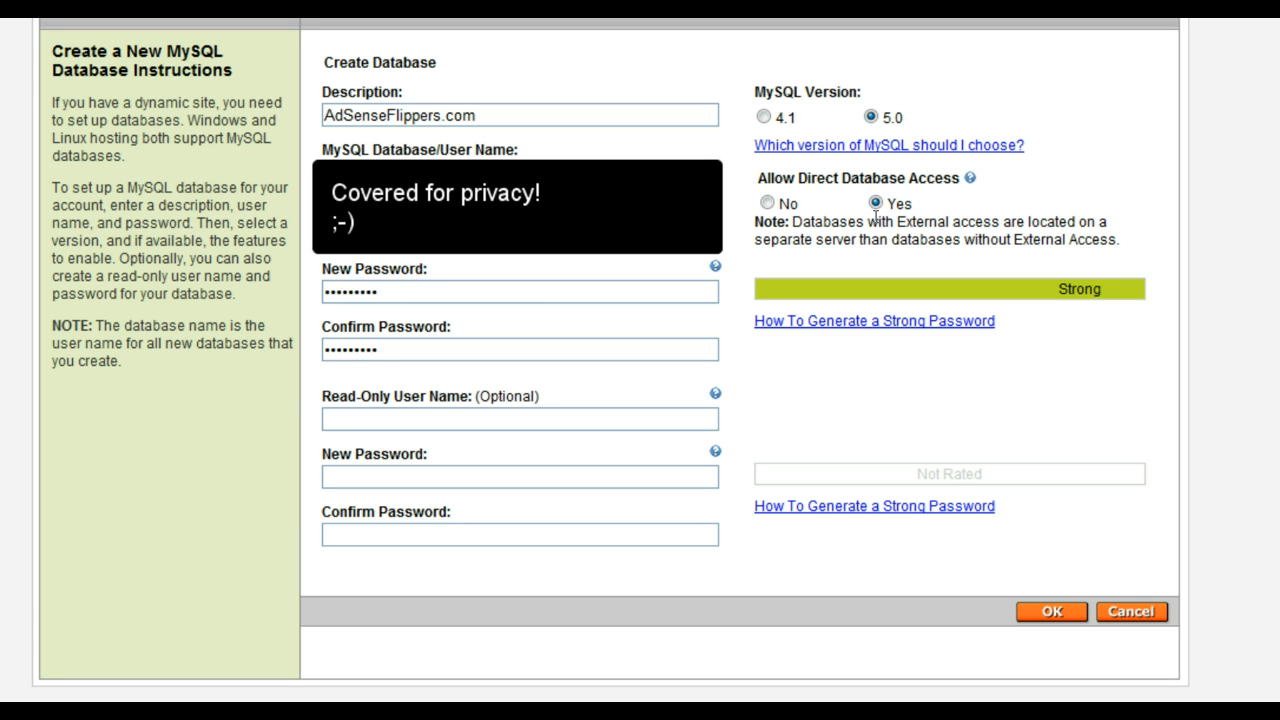
{"action": "mouse_move", "coordinate": [876, 230]}
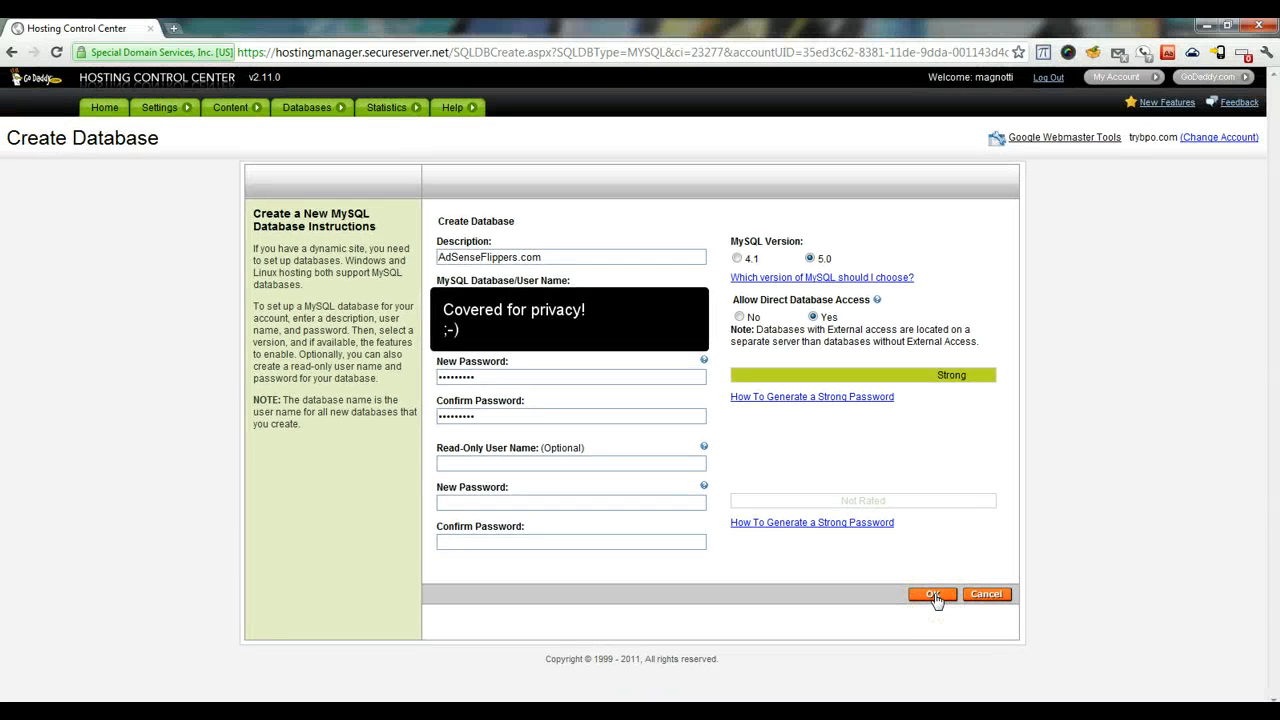
Submit the form so adsenseflippers appears as a sixth database with status Setup
{"action": "left_click", "coordinate": [932, 592]}
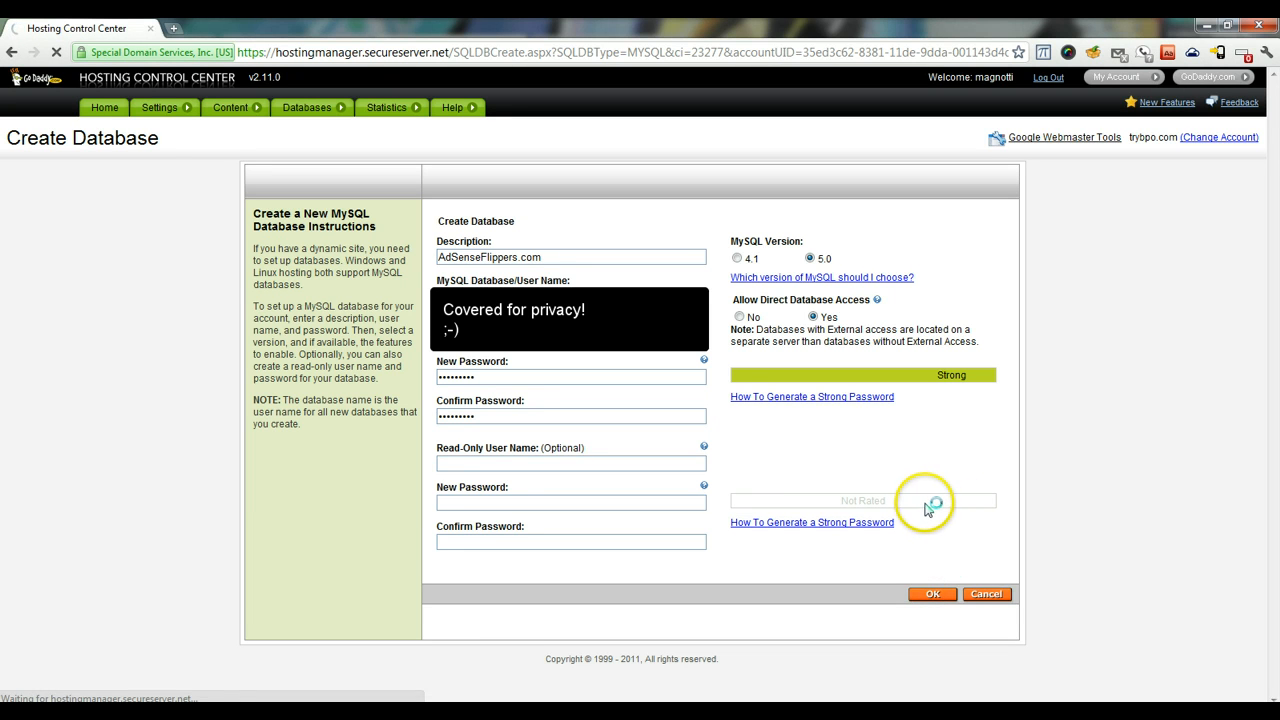
{"action": "left_click", "coordinate": [932, 592]}
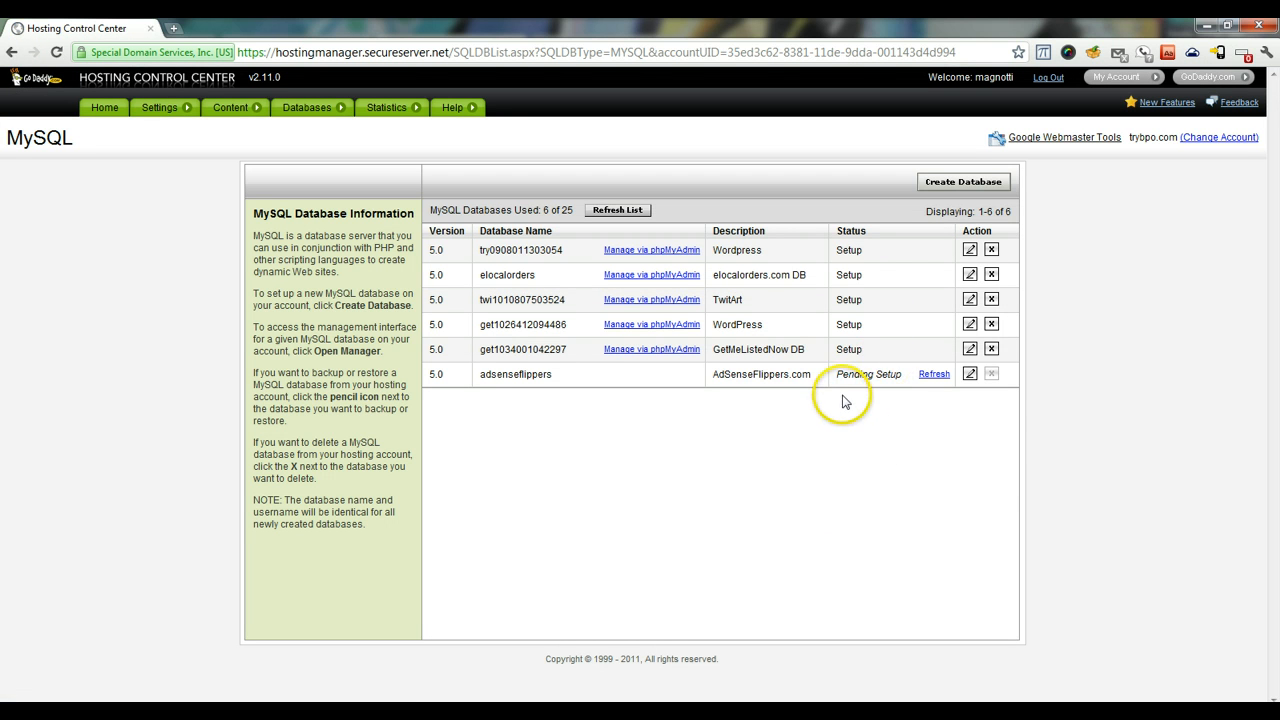
{"action": "mouse_move", "coordinate": [932, 374]}
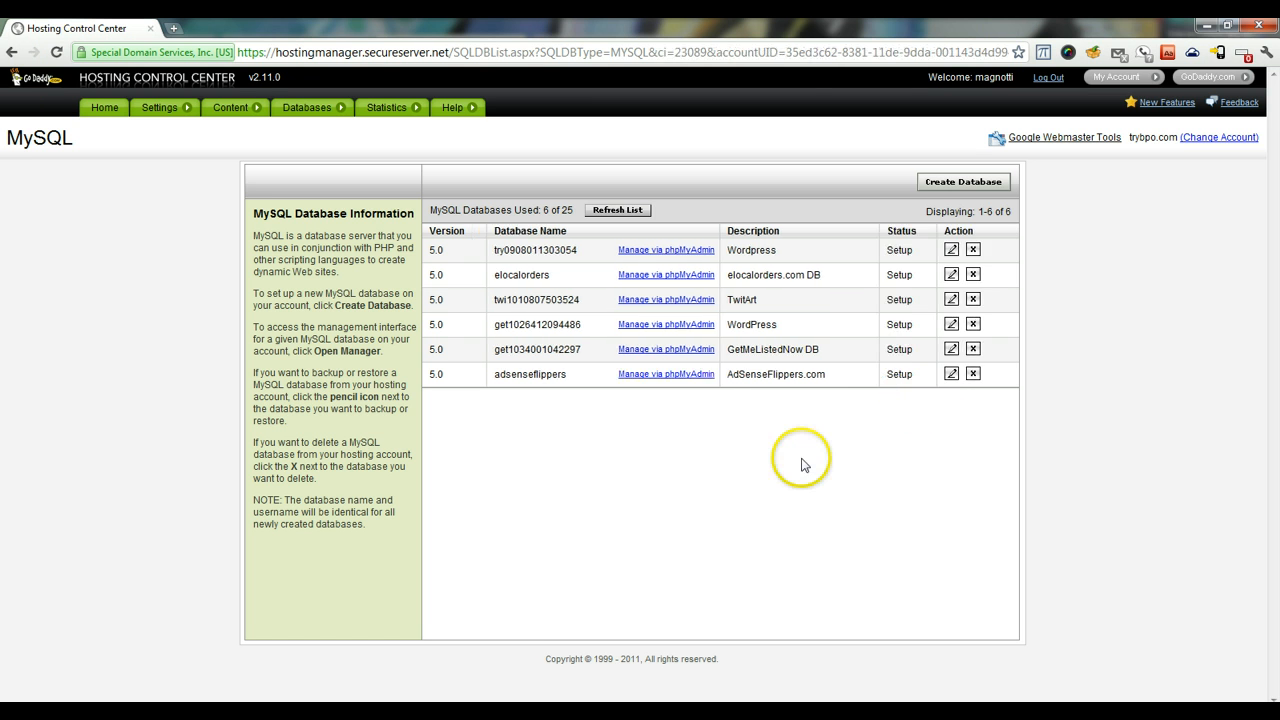
{"action": "mouse_move", "coordinate": [808, 464]}
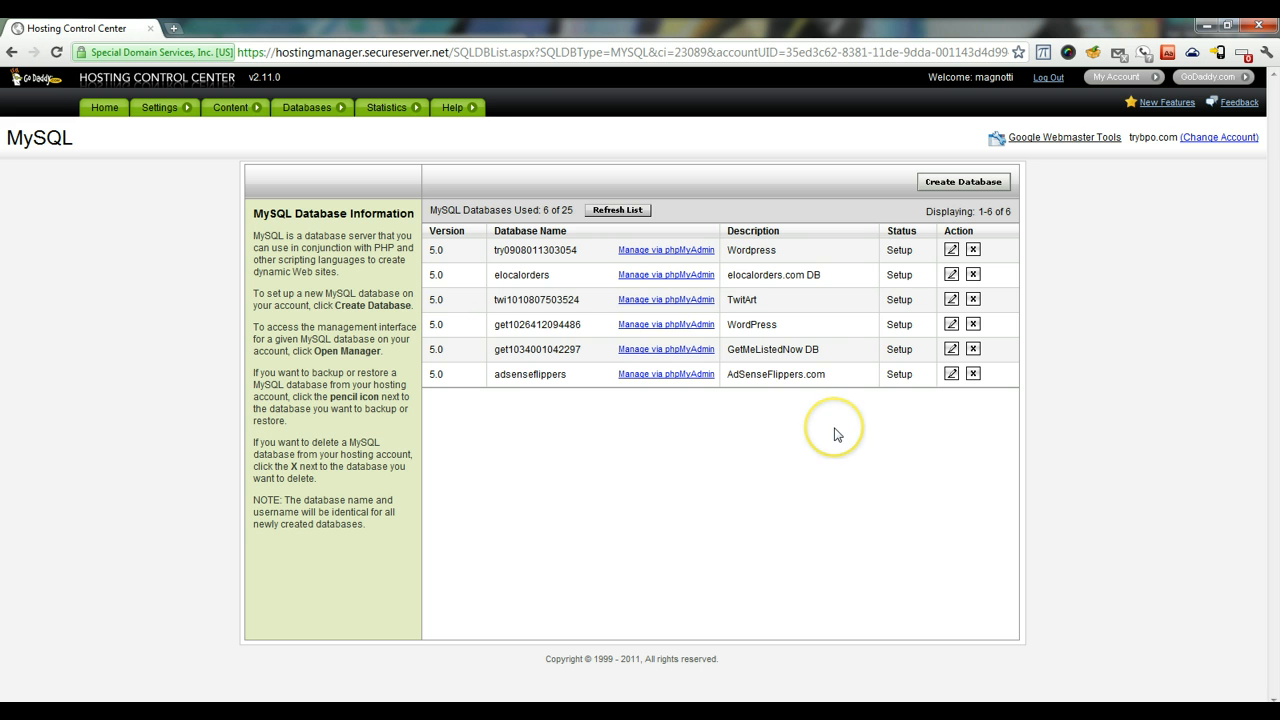
{"action": "mouse_move", "coordinate": [552, 404]}
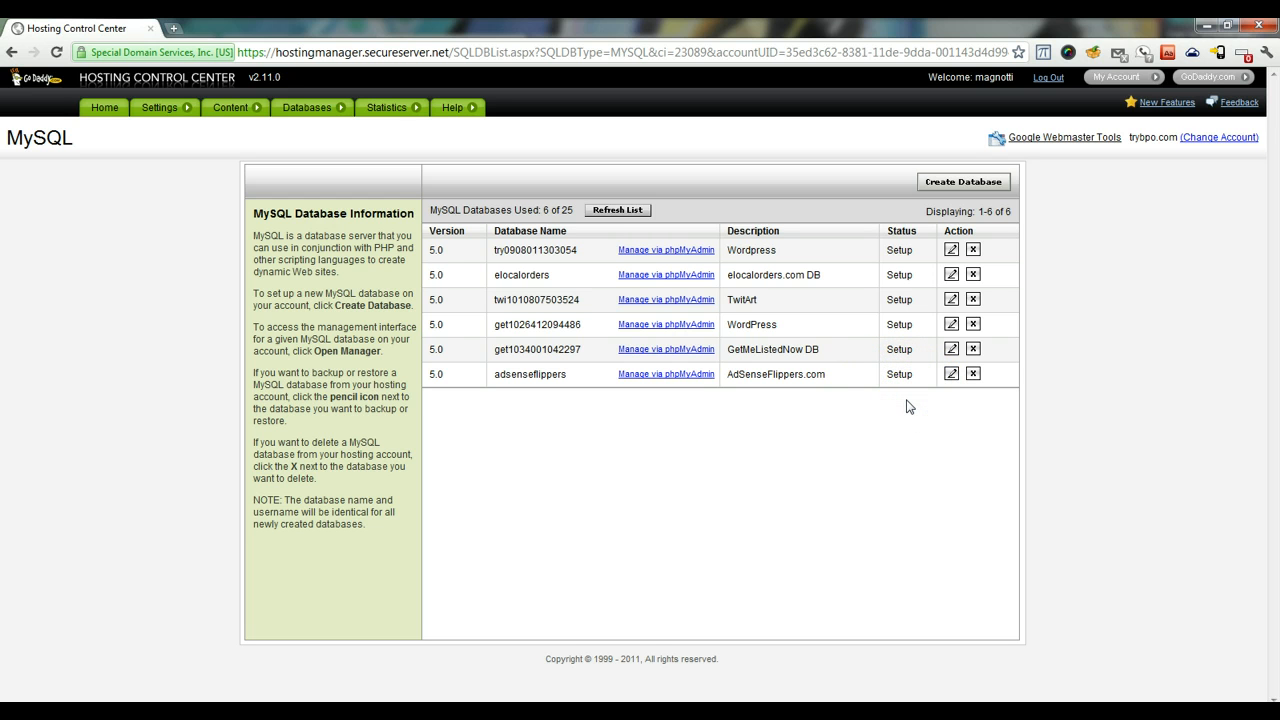
{"action": "mouse_move", "coordinate": [952, 374]}
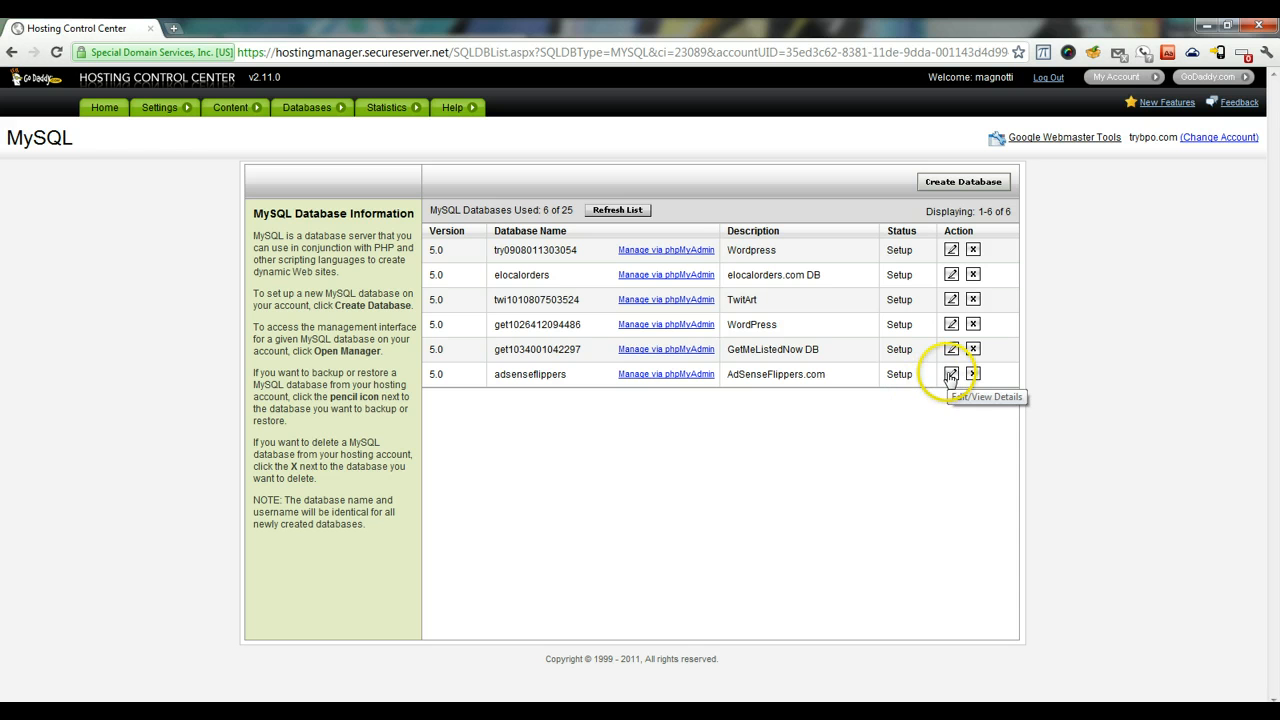
Bring up the details page of the adsenseflippers database via its pencil icon
{"action": "left_click", "coordinate": [952, 374]}
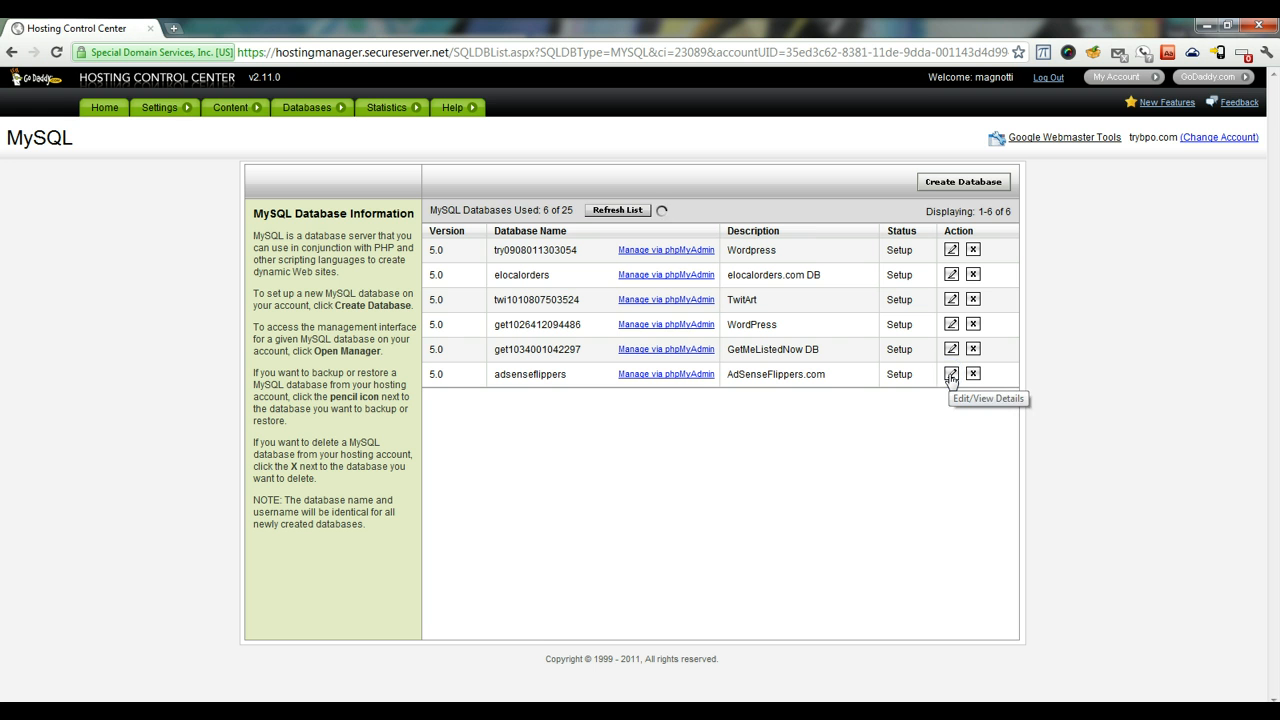
{"action": "left_click", "coordinate": [952, 374]}
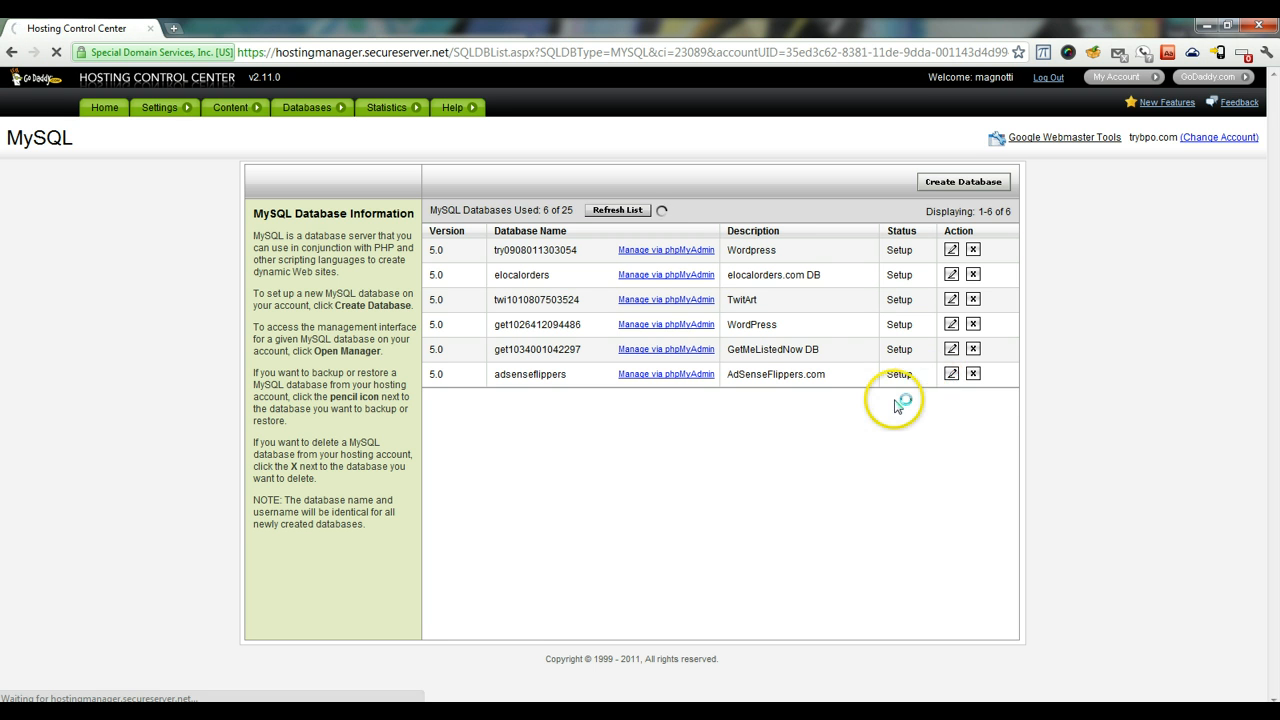
{"action": "left_click", "coordinate": [952, 374]}
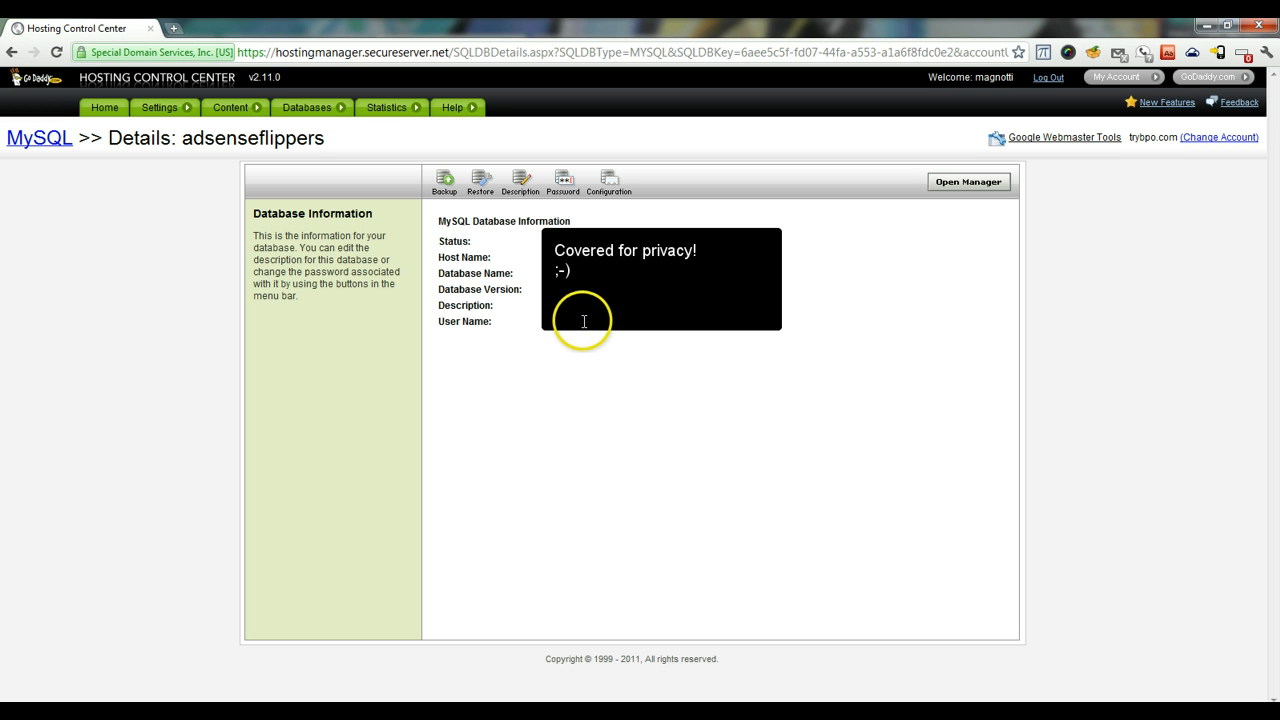
{"action": "mouse_move", "coordinate": [504, 260]}
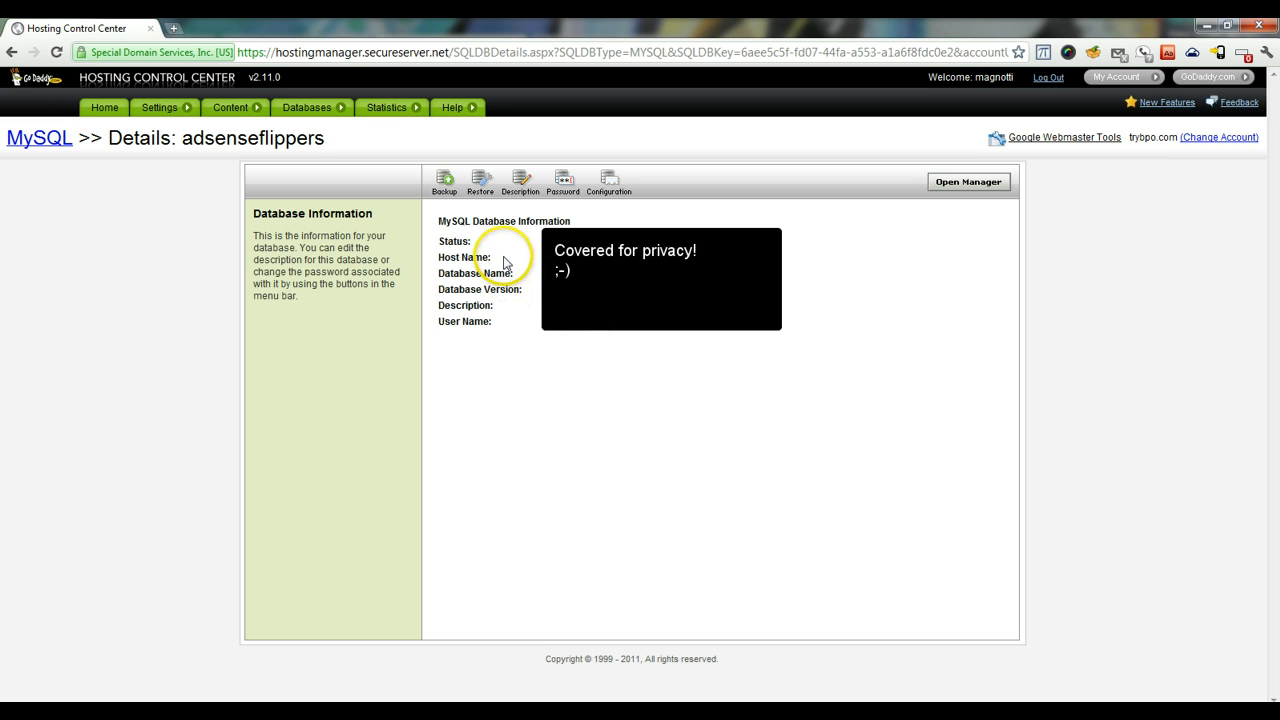
{"action": "mouse_move", "coordinate": [518, 256]}
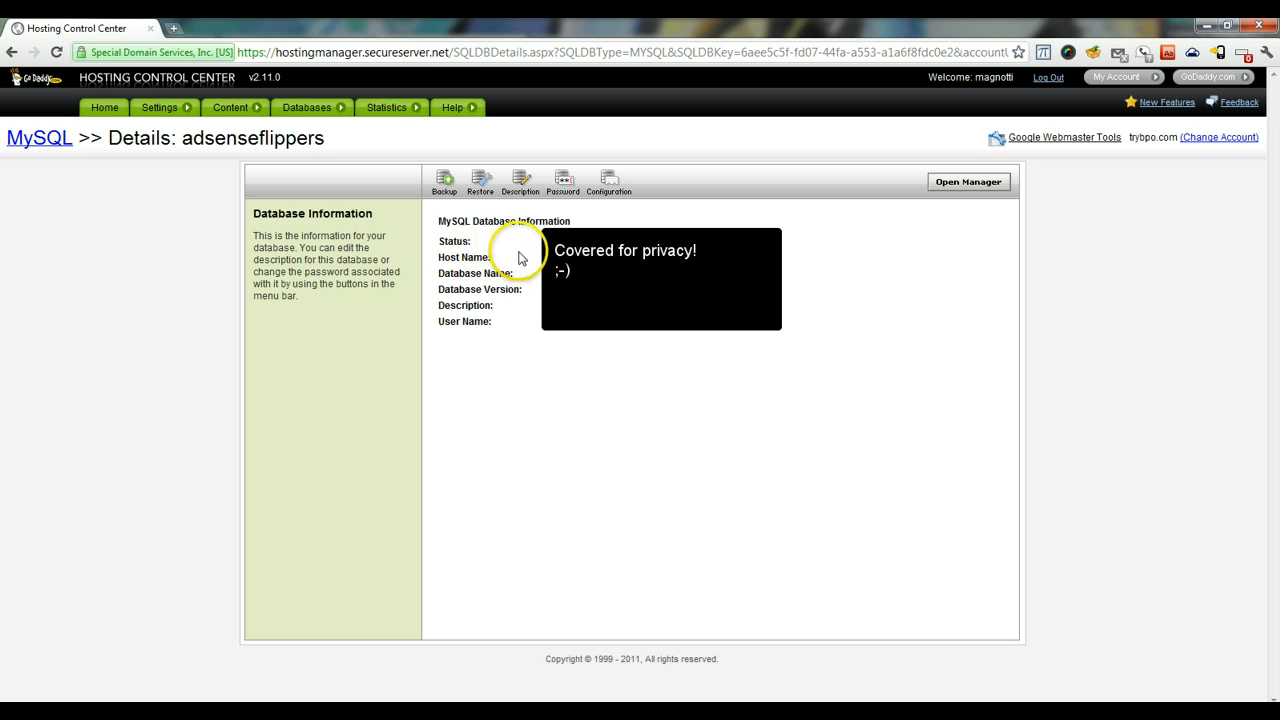
{"action": "mouse_move", "coordinate": [510, 264]}
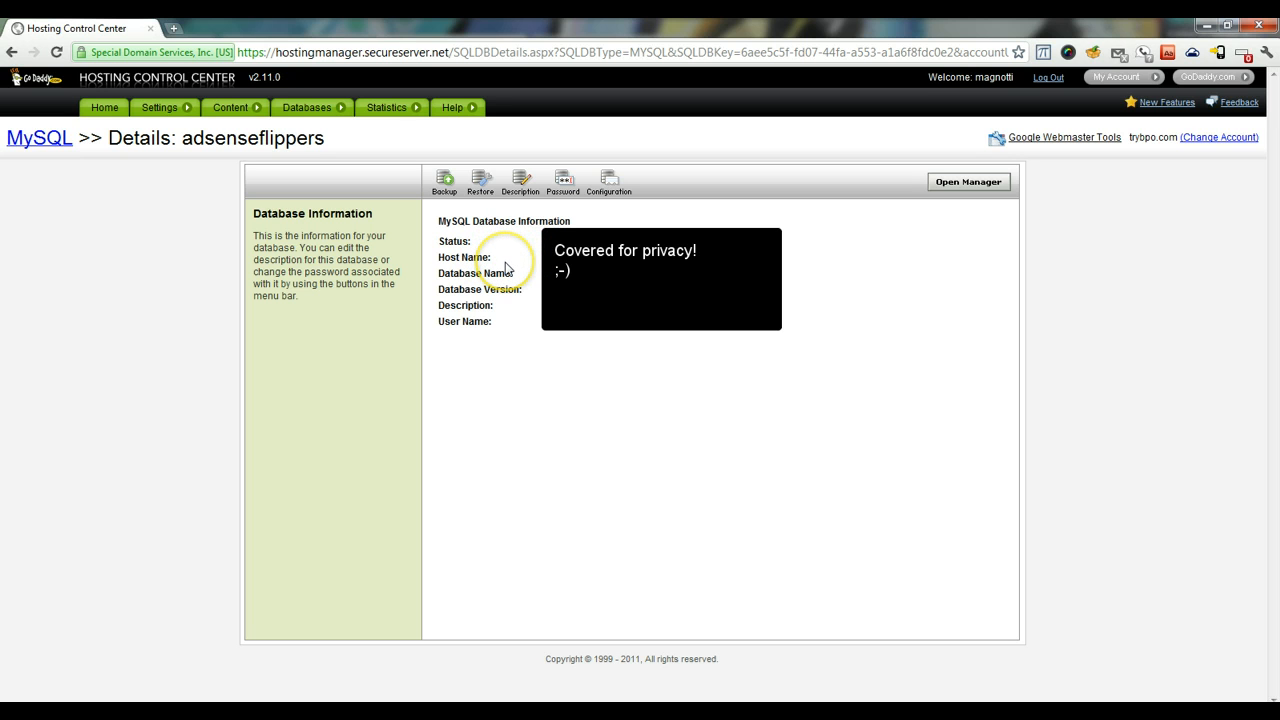
{"action": "mouse_move", "coordinate": [508, 270]}
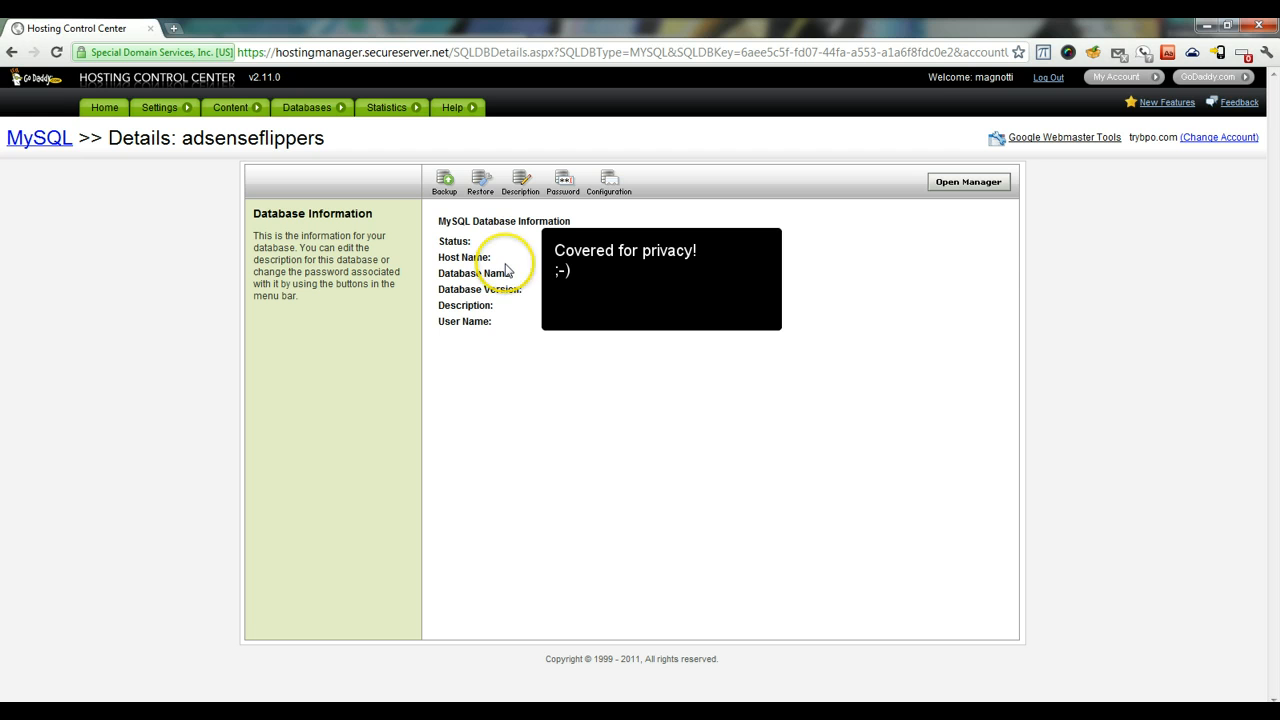
{"action": "mouse_move", "coordinate": [504, 270]}
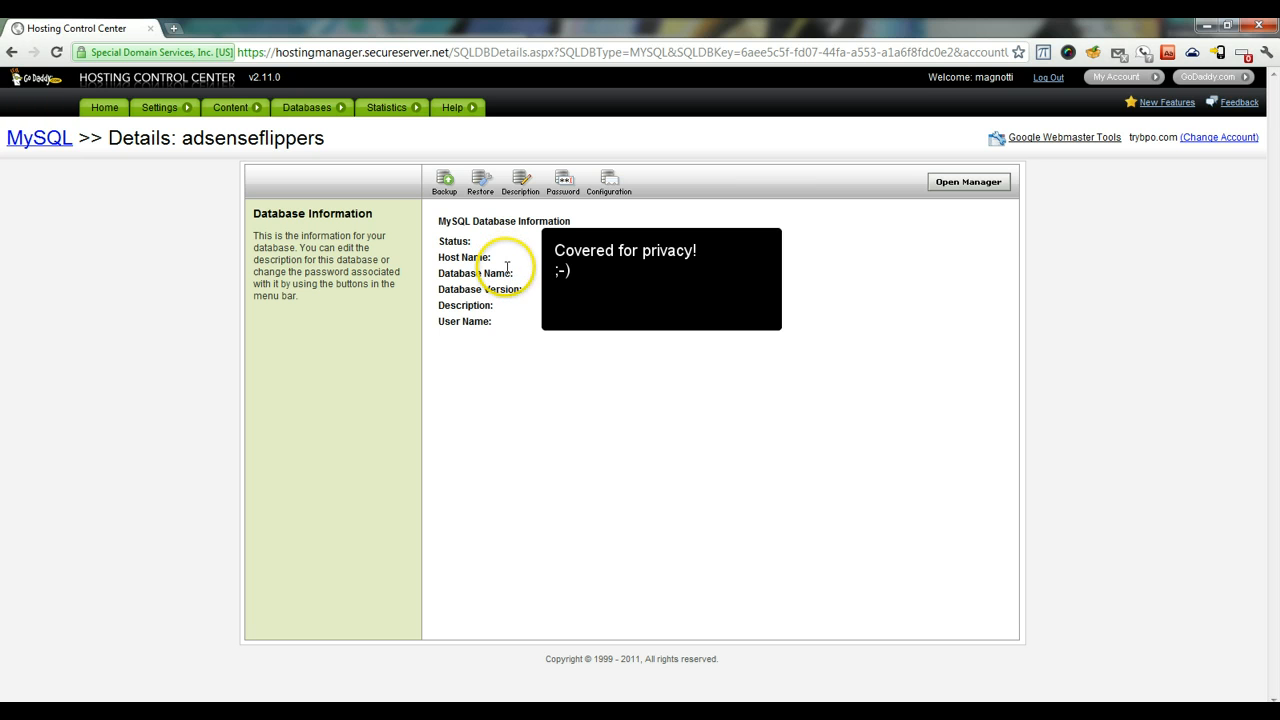
{"action": "mouse_move", "coordinate": [536, 268]}
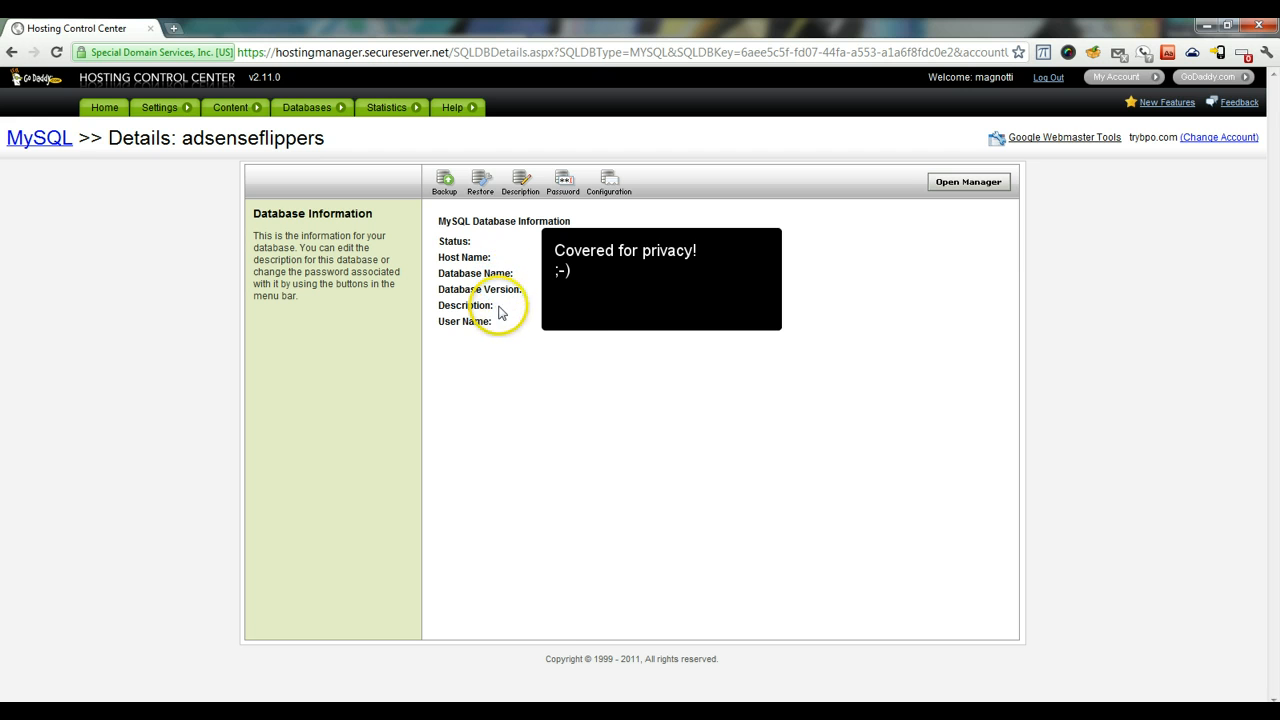
{"action": "mouse_move", "coordinate": [582, 324]}
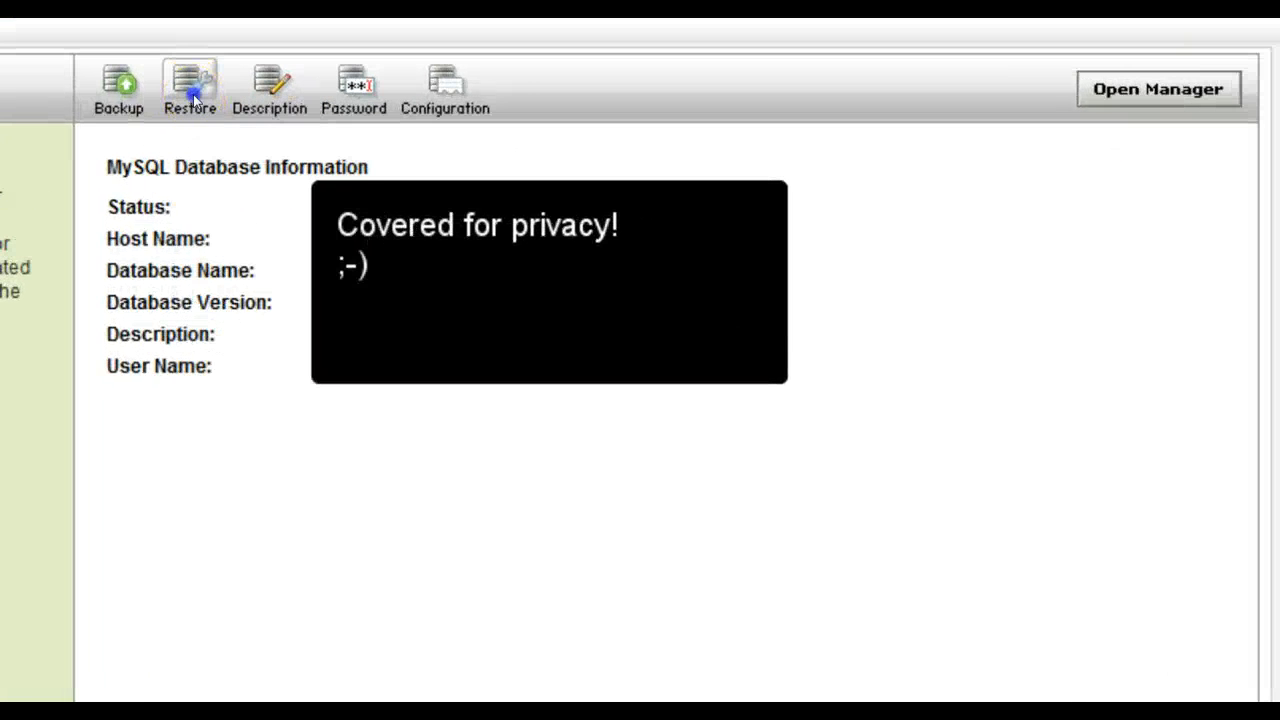
Choose the ads1112809324308.sql backup and start the restore, reaching the overwrite confirmation
{"action": "left_click", "coordinate": [188, 88]}
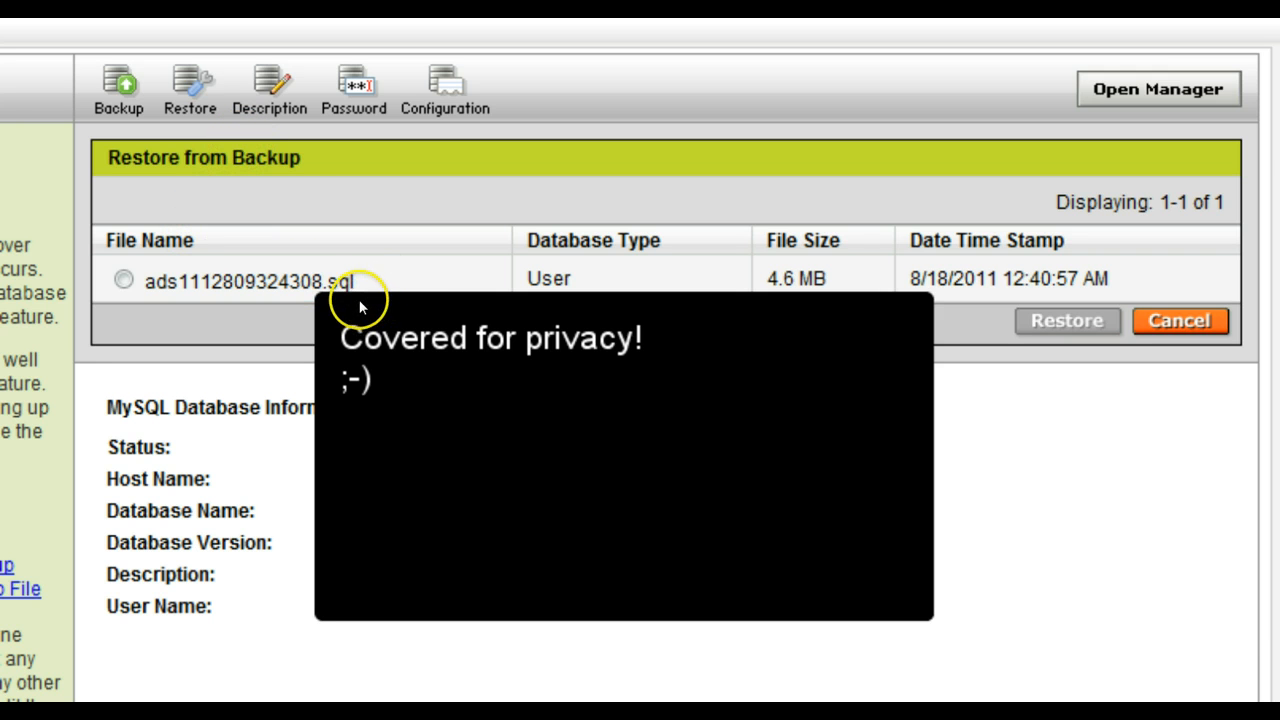
{"action": "mouse_move", "coordinate": [110, 272]}
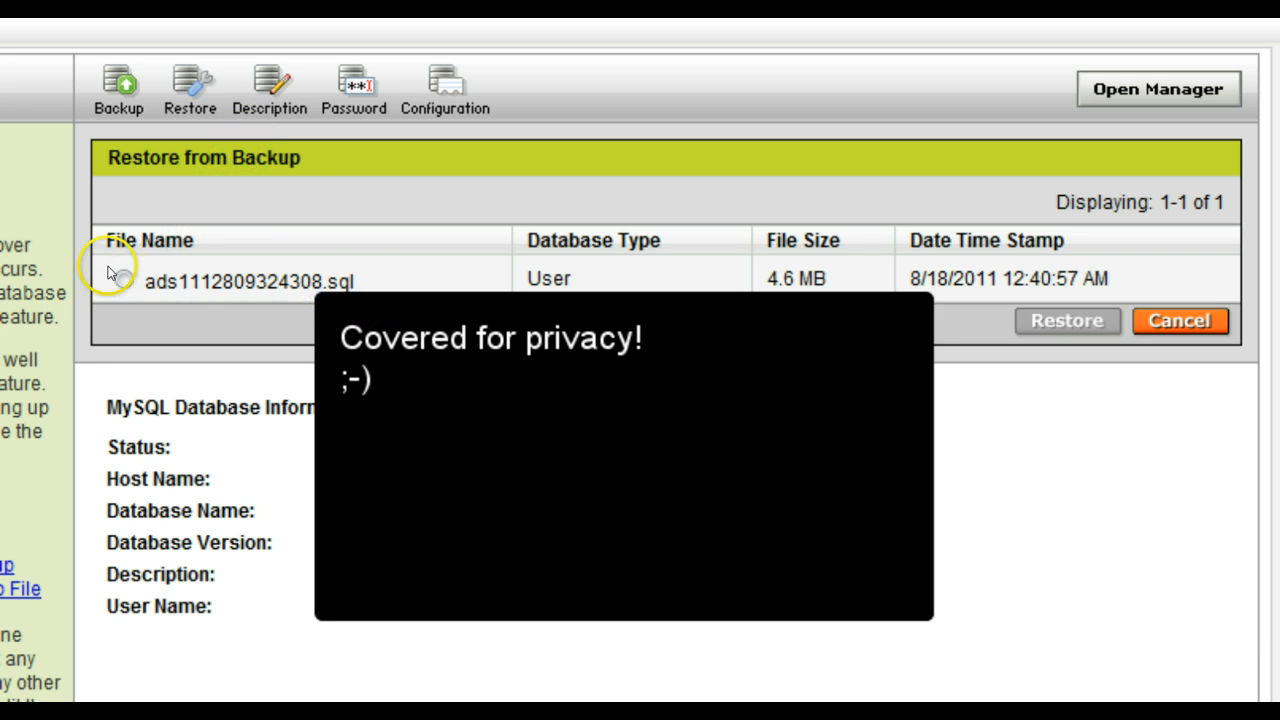
{"action": "left_click", "coordinate": [124, 280]}
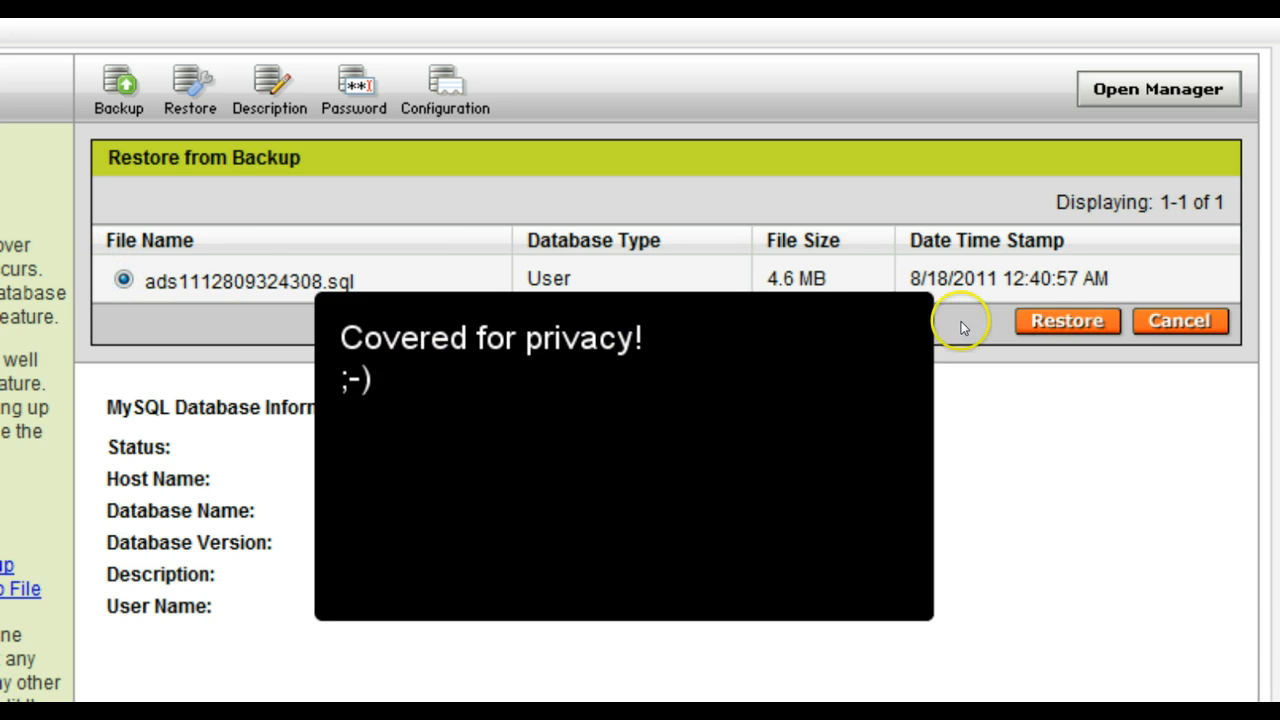
{"action": "left_click", "coordinate": [1066, 320]}
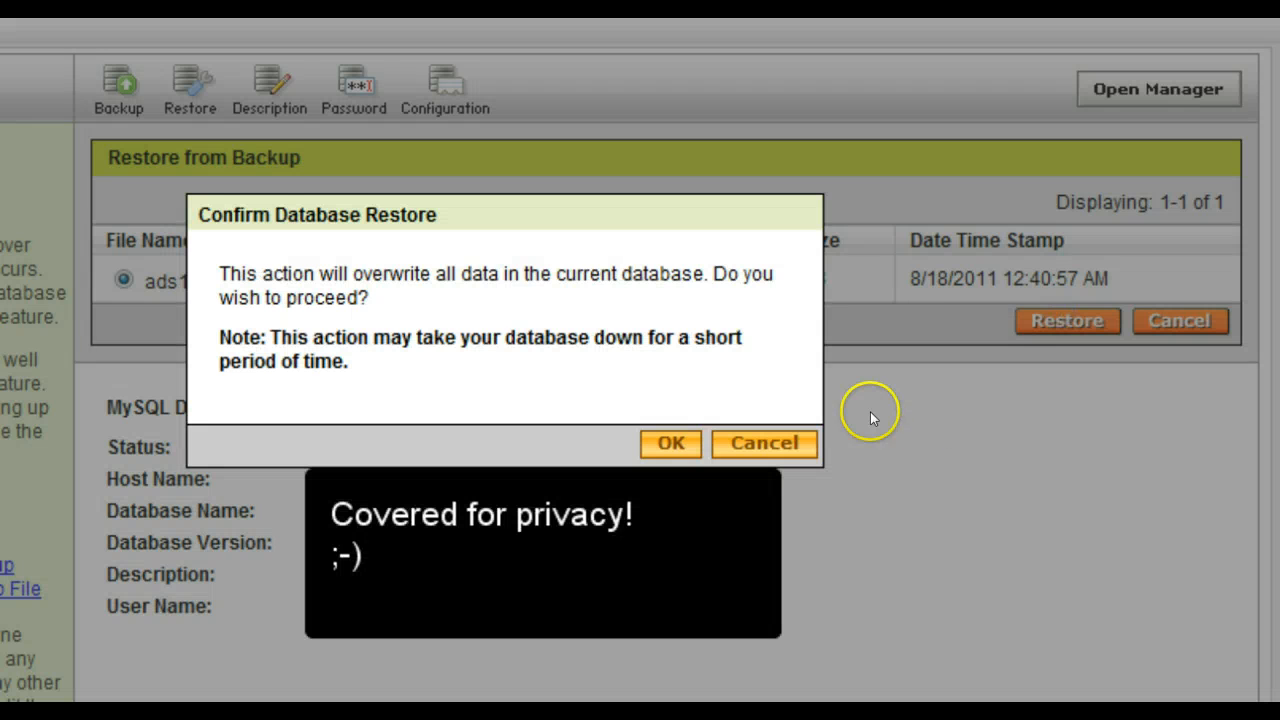
{"action": "mouse_move", "coordinate": [530, 404]}
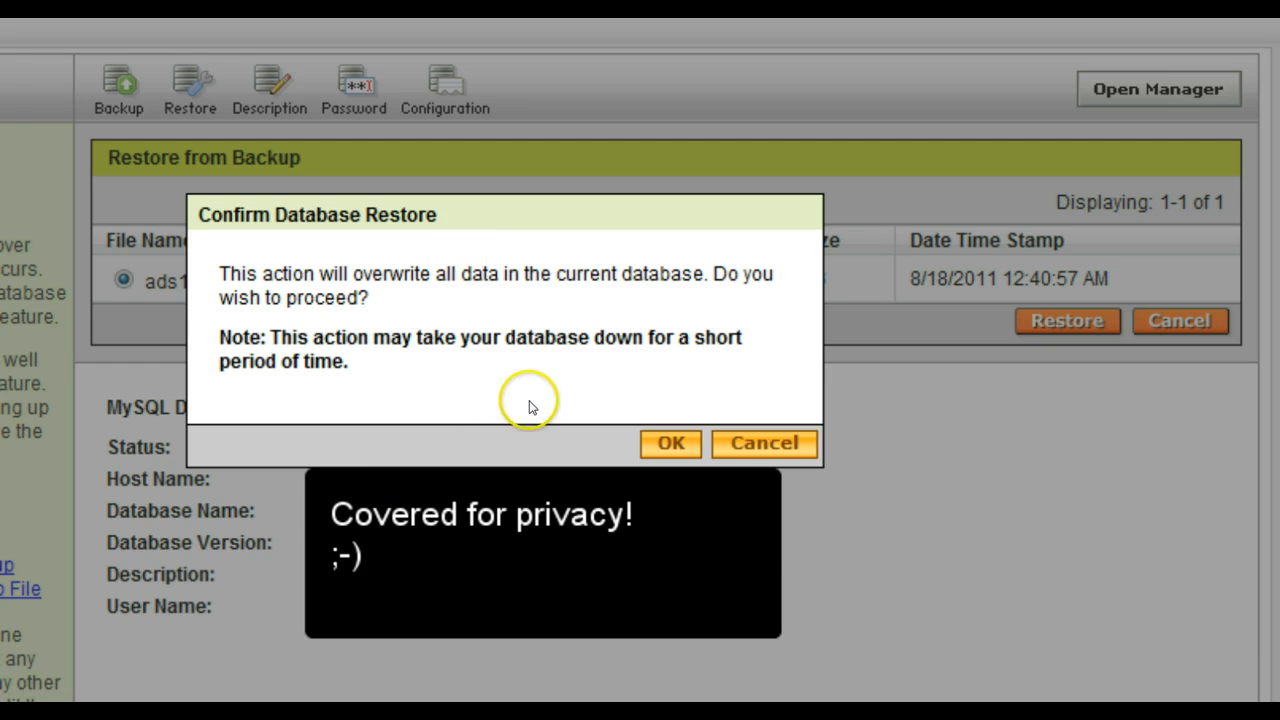
{"action": "mouse_move", "coordinate": [584, 414]}
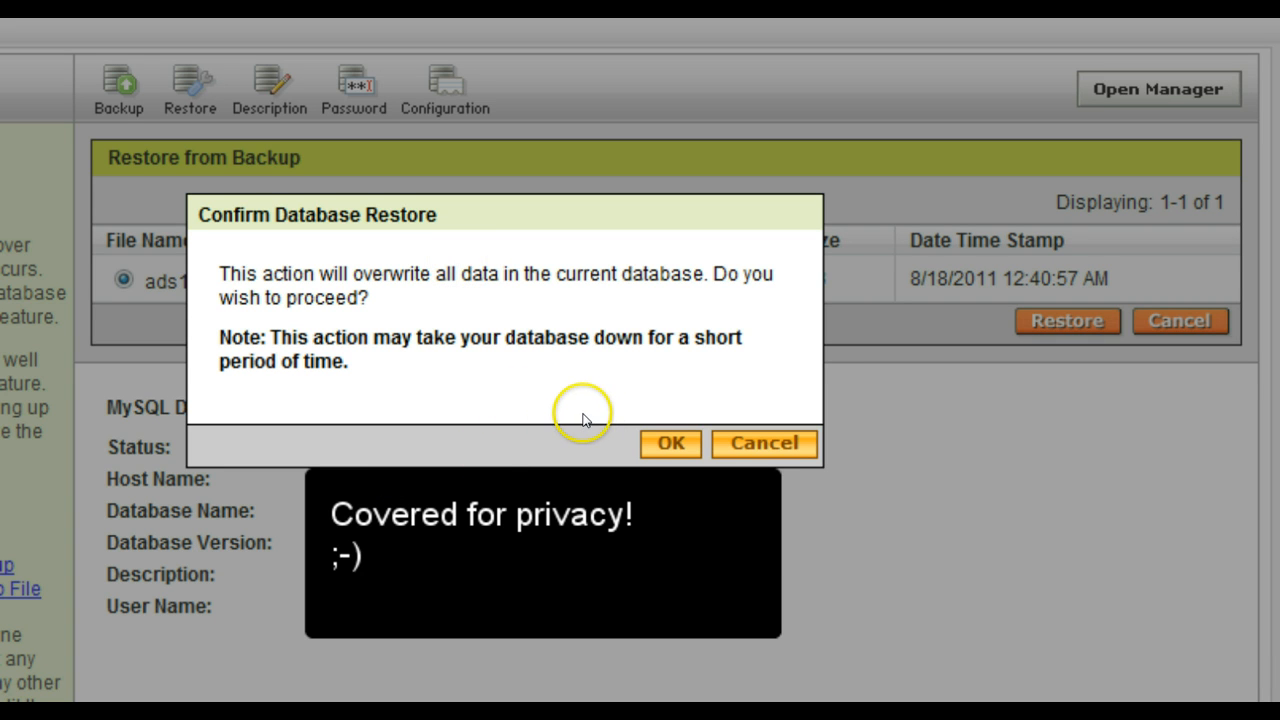
{"action": "mouse_move", "coordinate": [660, 444]}
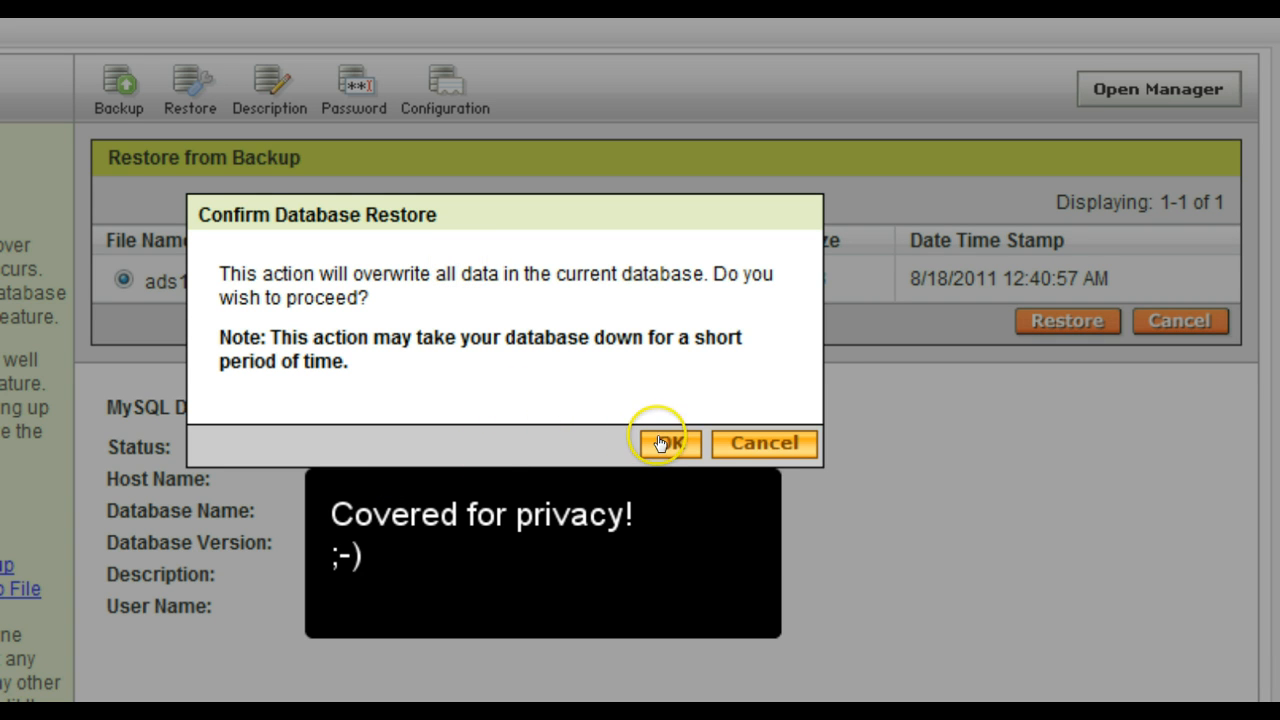
Confirm the overwrite so adsenseflippers shows as Pending Restore in the MySQL list
{"action": "left_click", "coordinate": [668, 444]}
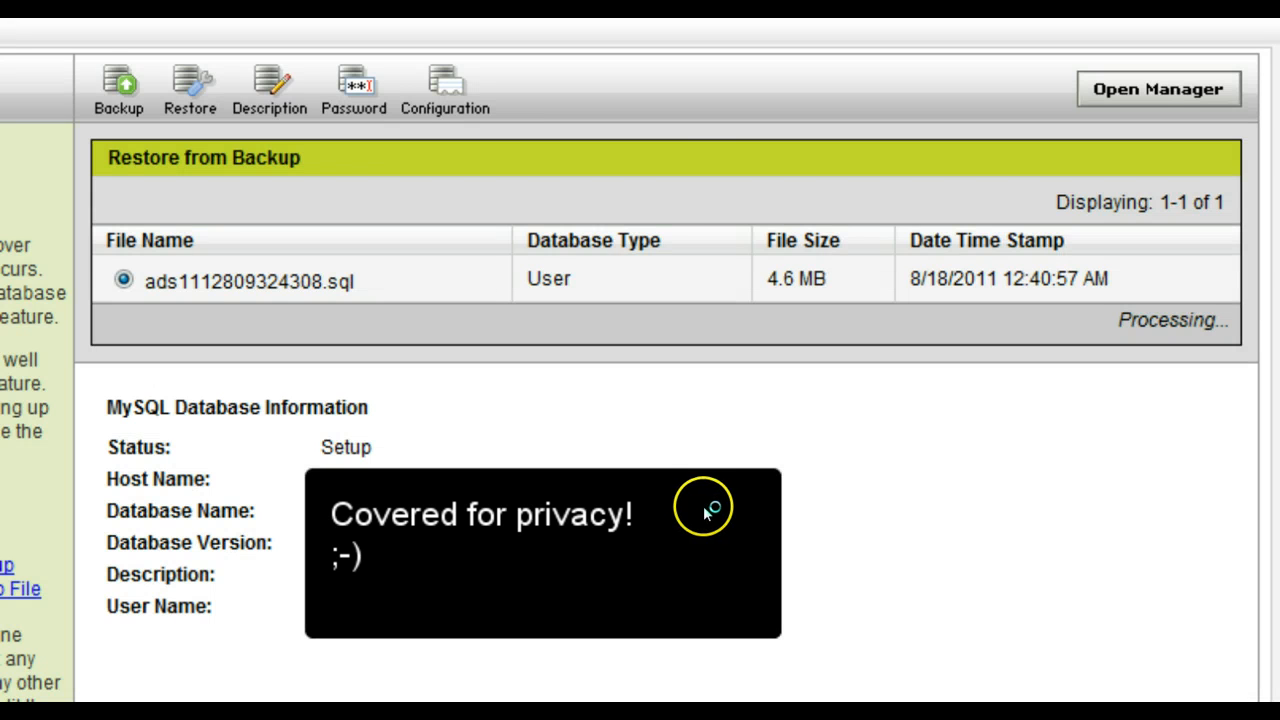
{"action": "mouse_move", "coordinate": [712, 498]}
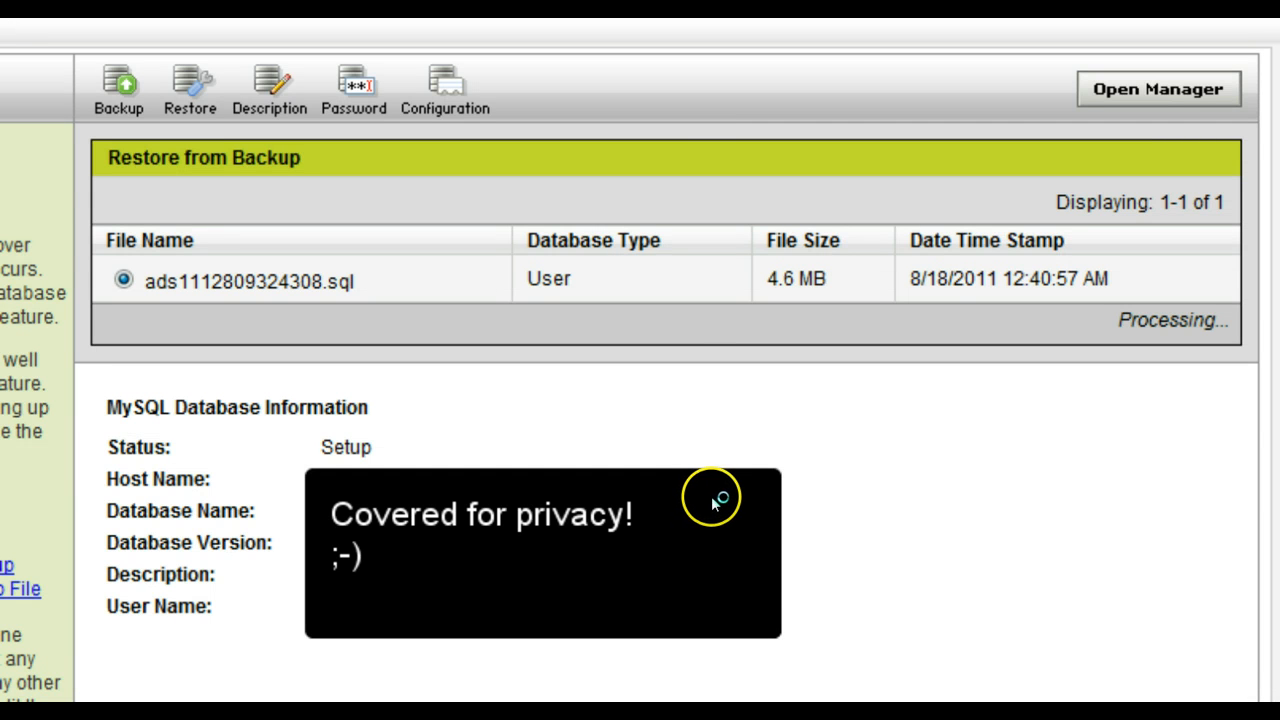
{"action": "mouse_move", "coordinate": [984, 404]}
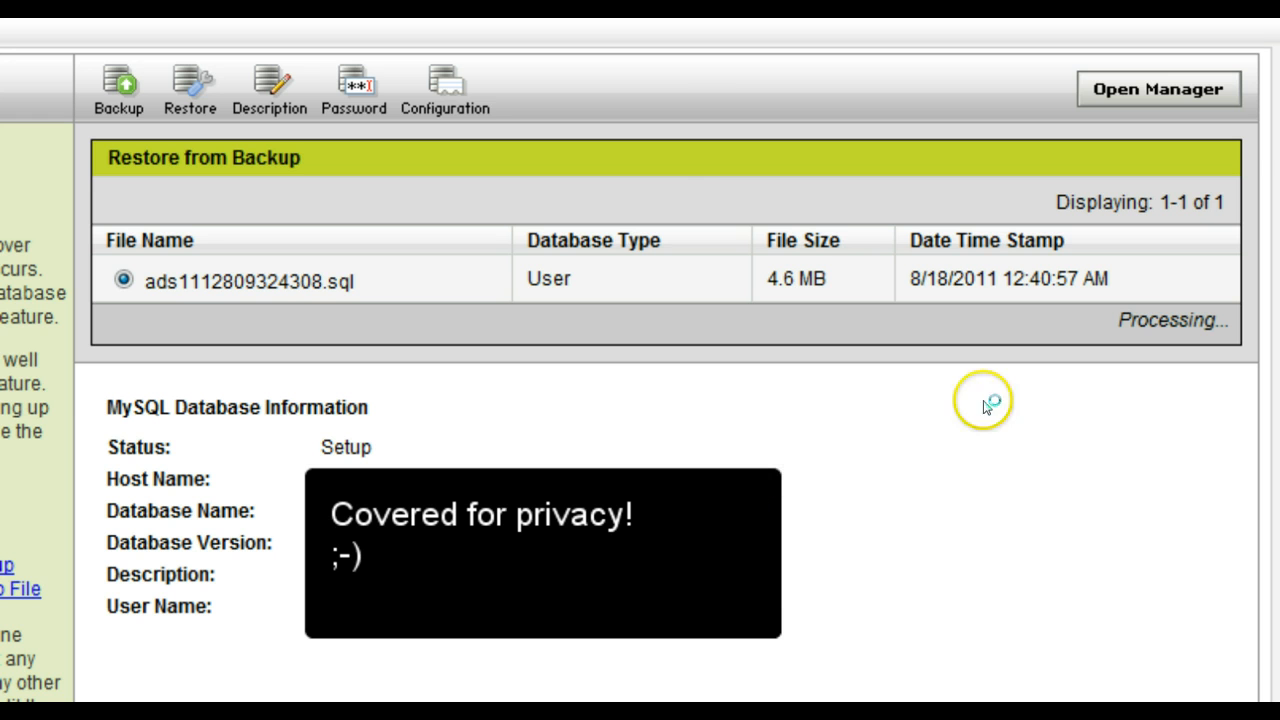
{"action": "mouse_move", "coordinate": [1010, 360]}
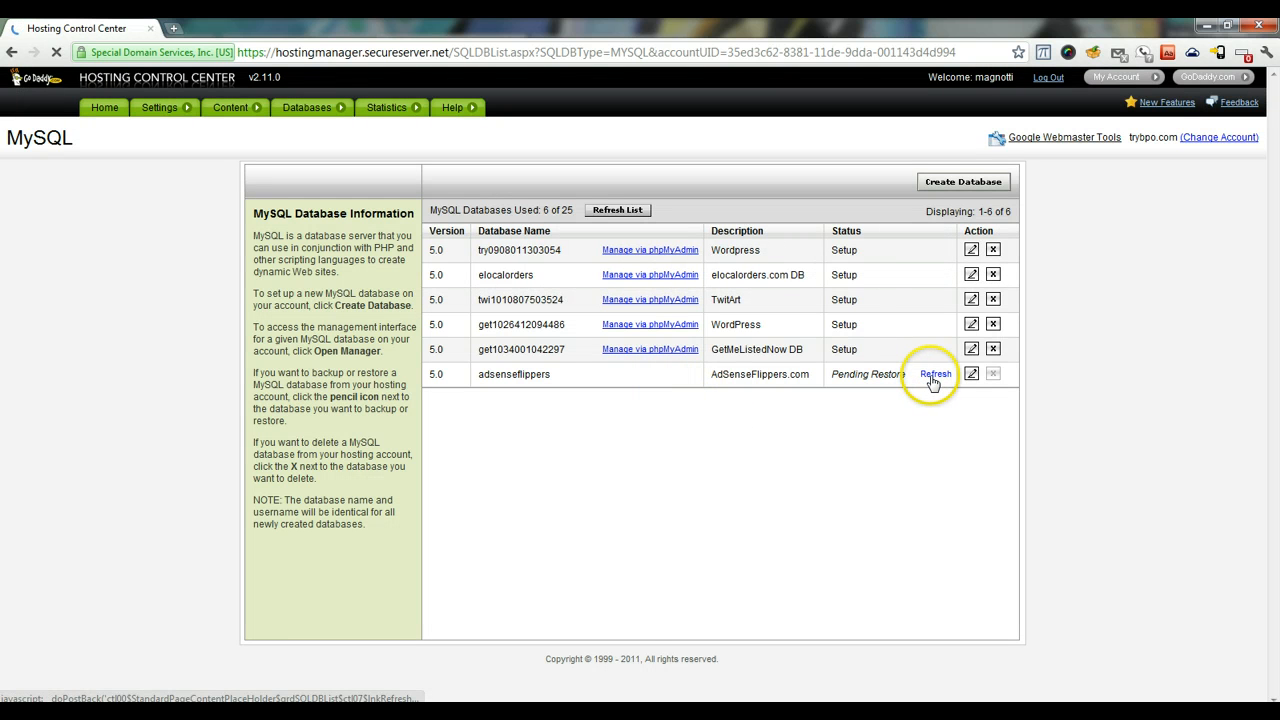
{"action": "left_click", "coordinate": [936, 374]}
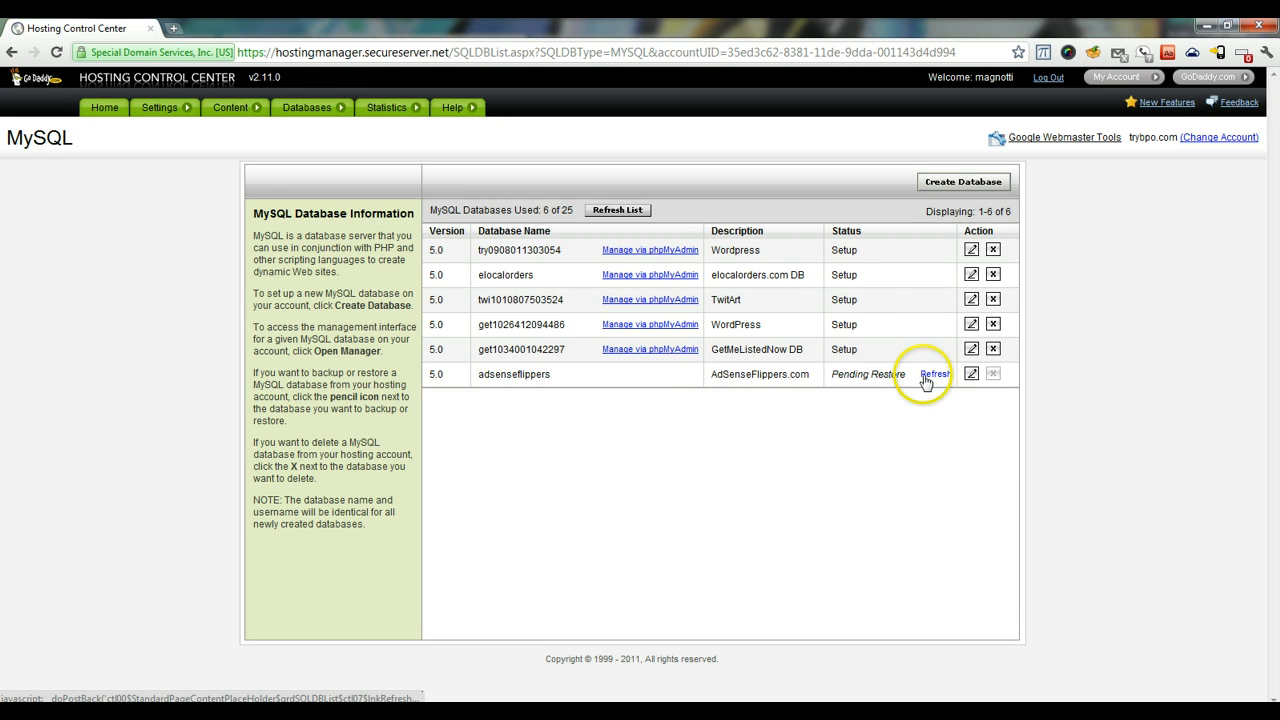
{"action": "left_click", "coordinate": [936, 374]}
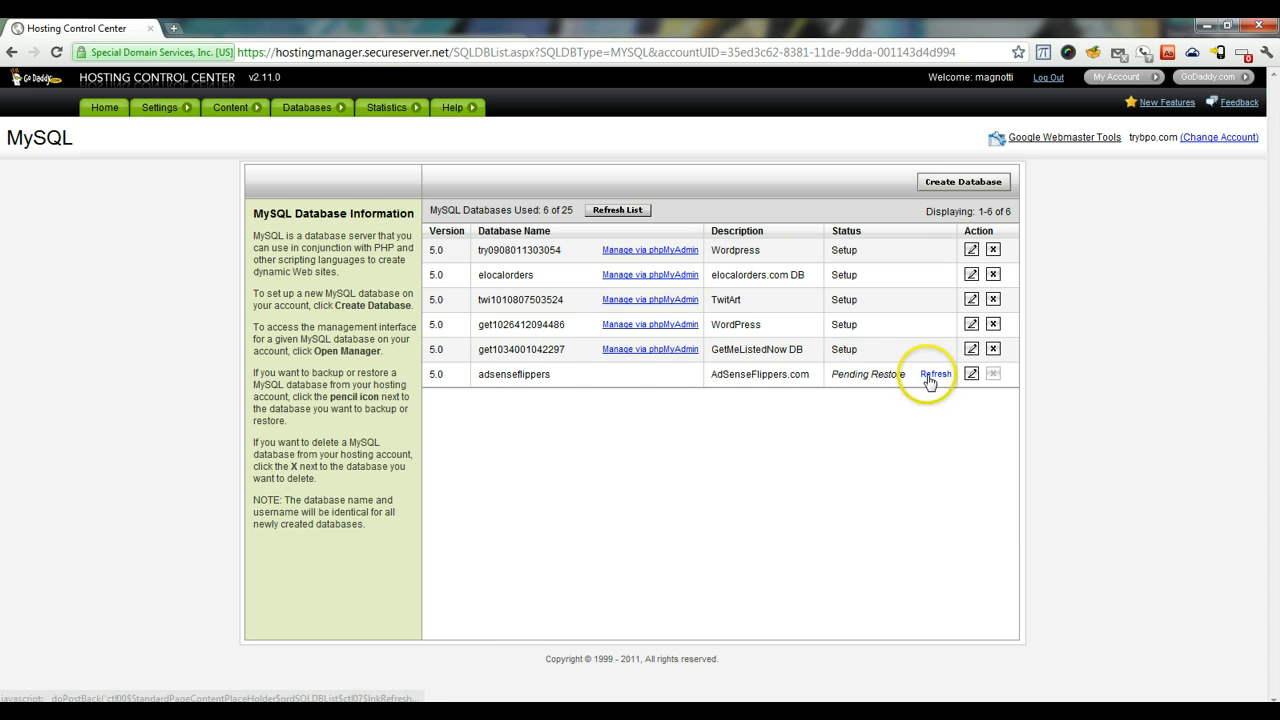
{"action": "left_click", "coordinate": [936, 374]}
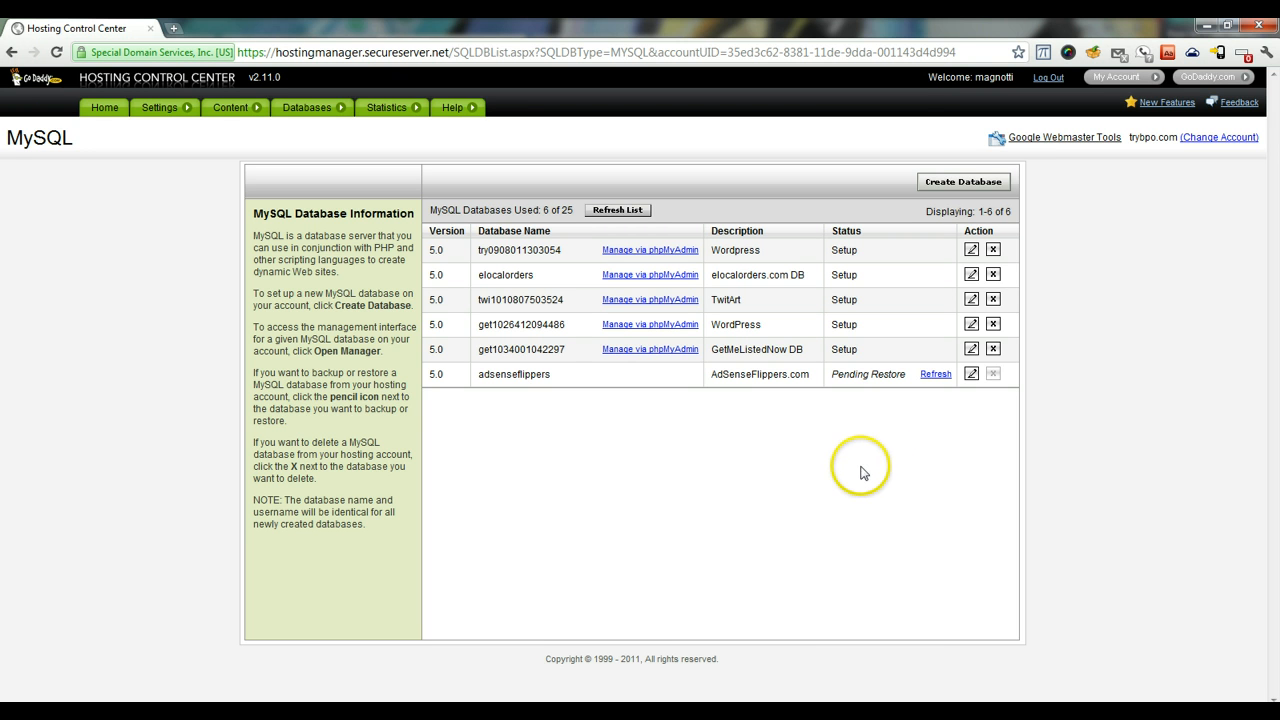
{"action": "mouse_move", "coordinate": [856, 472]}
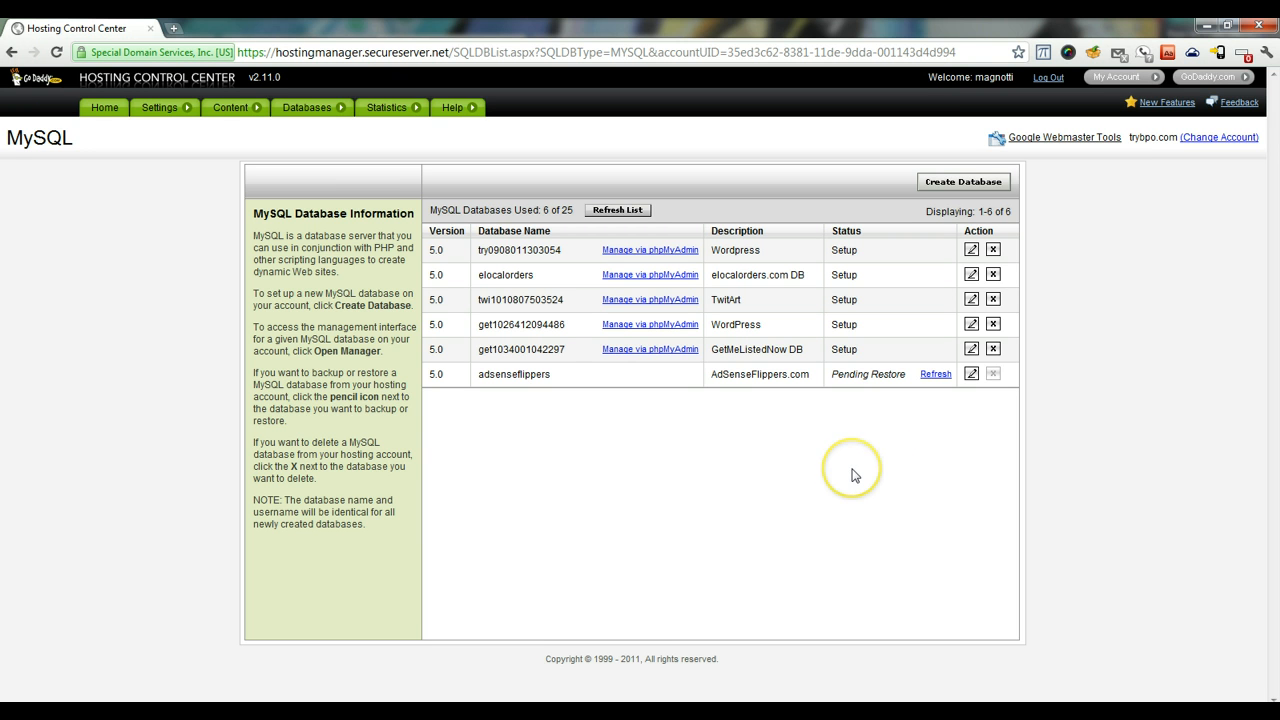
{"action": "mouse_move", "coordinate": [852, 468]}
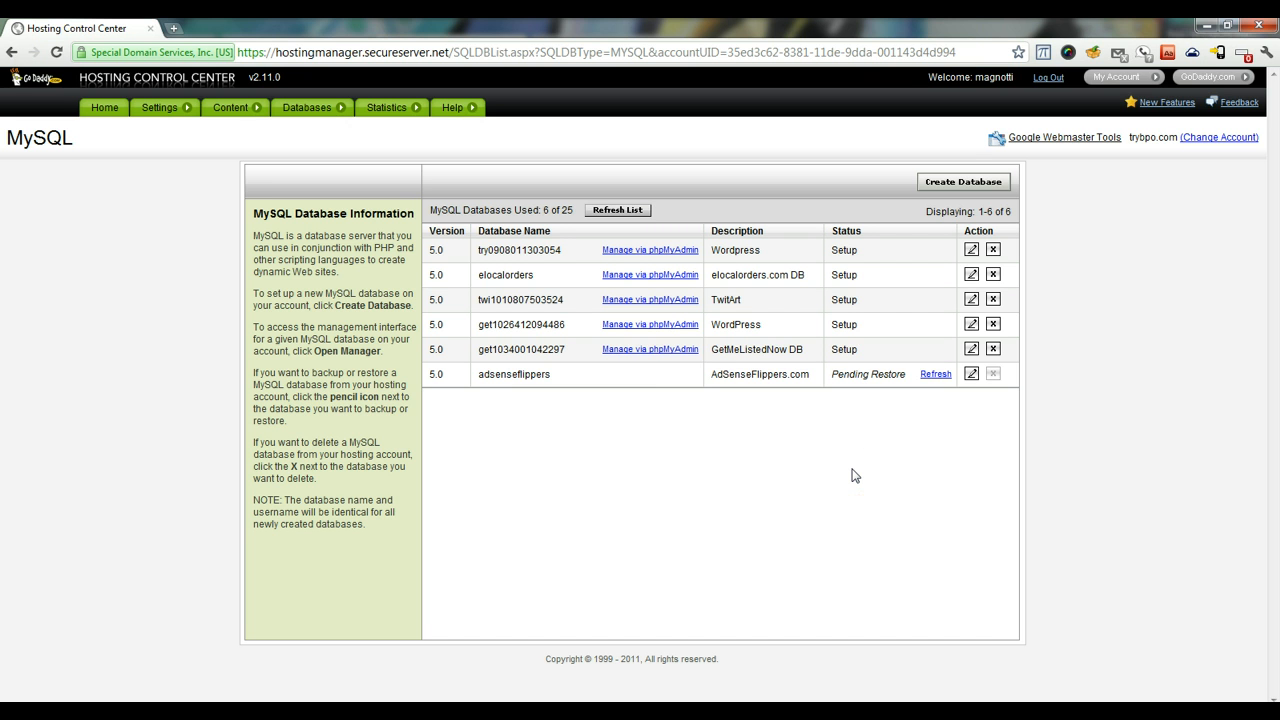